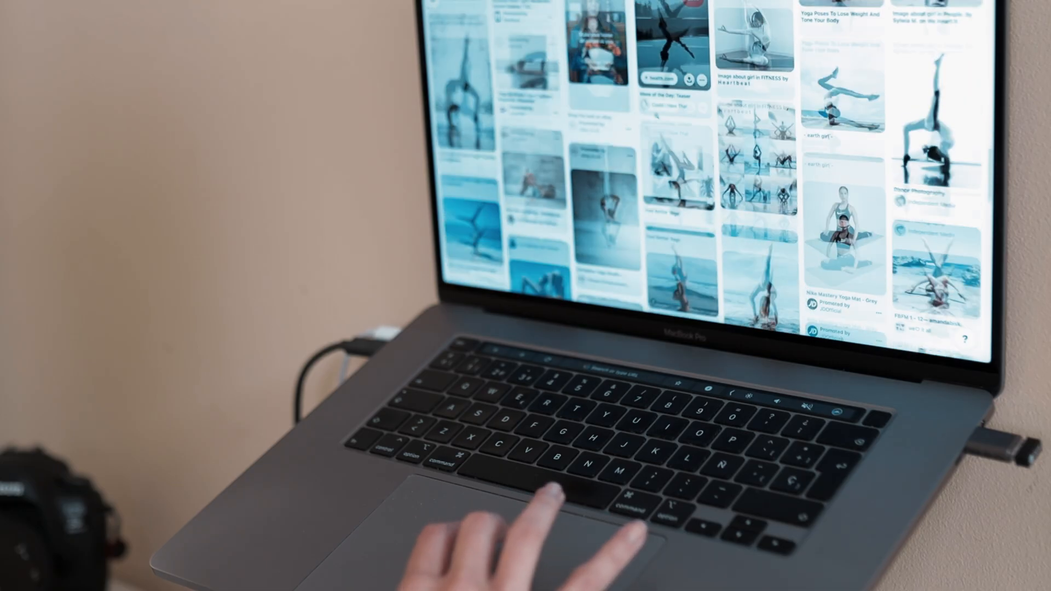
Keep the 16:9 aspect ratio and create a new untitled project
scroll(down, 3)
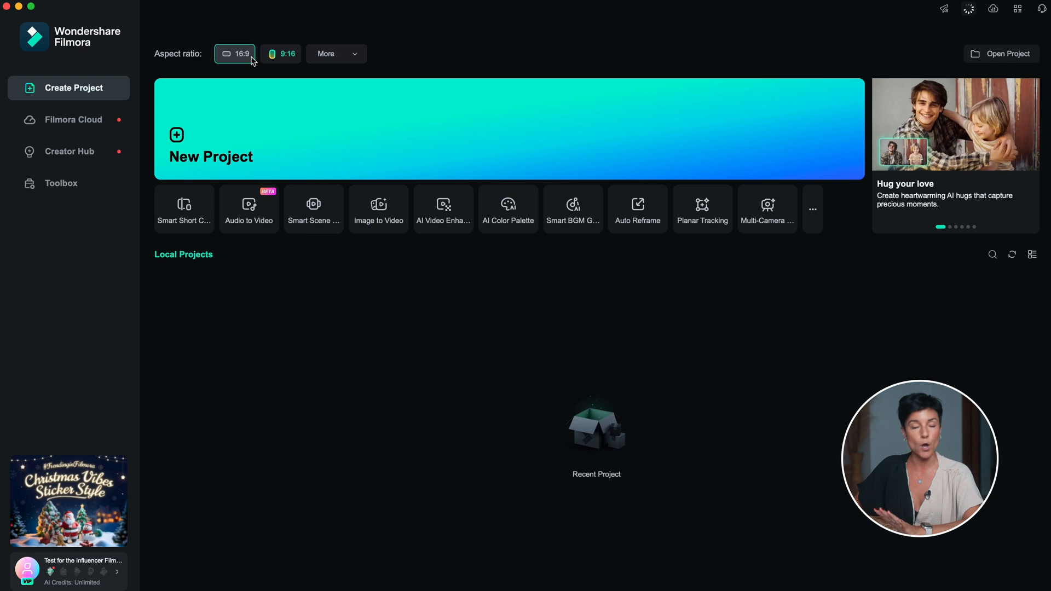
click(281, 54)
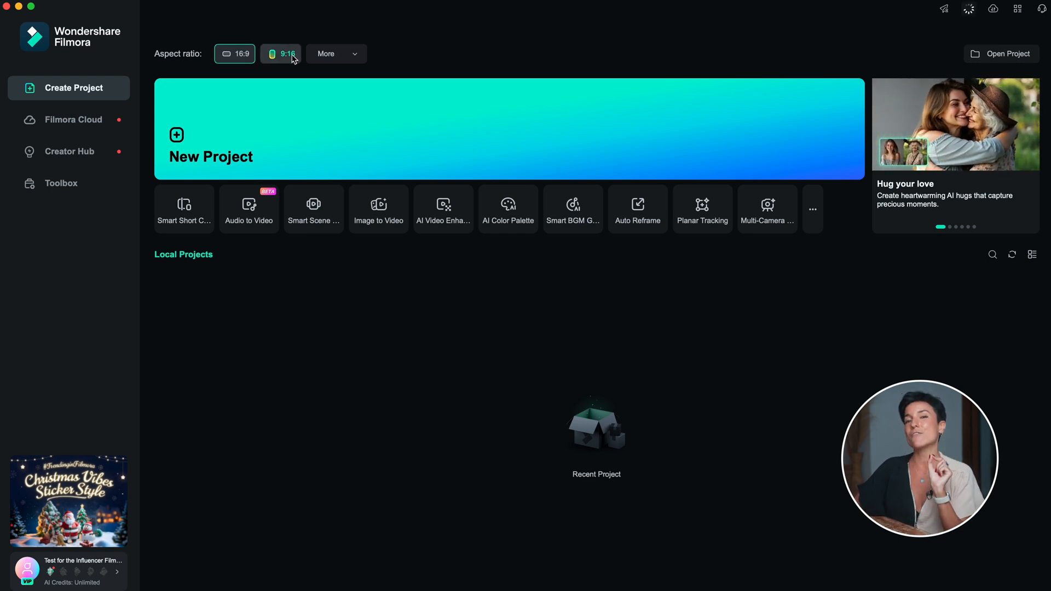
click(331, 53)
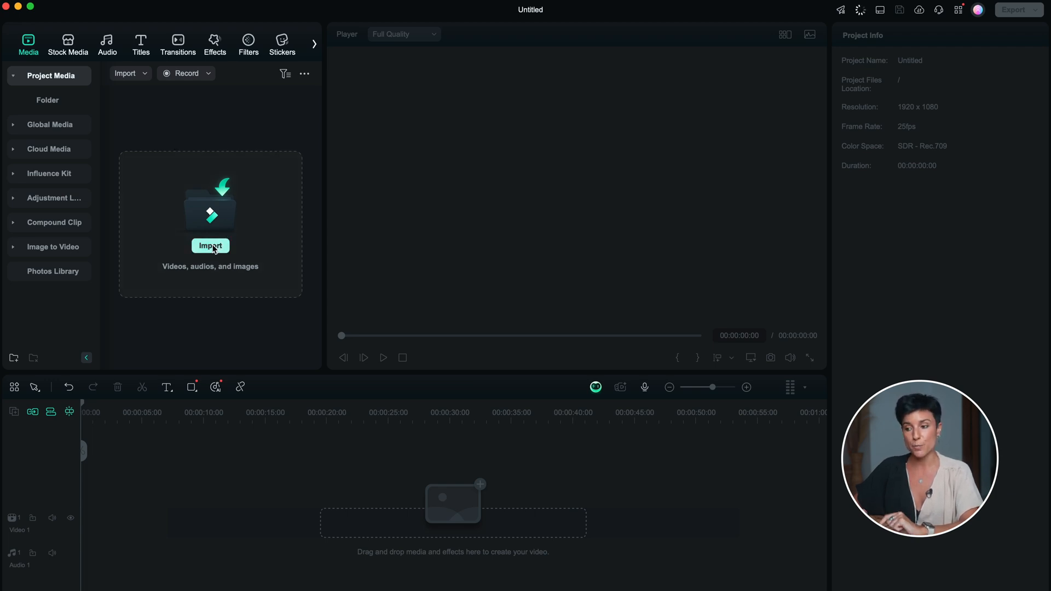
Import the seven villa MP4 clips and the MP3 track from the Filmora Intro folder
click(210, 245)
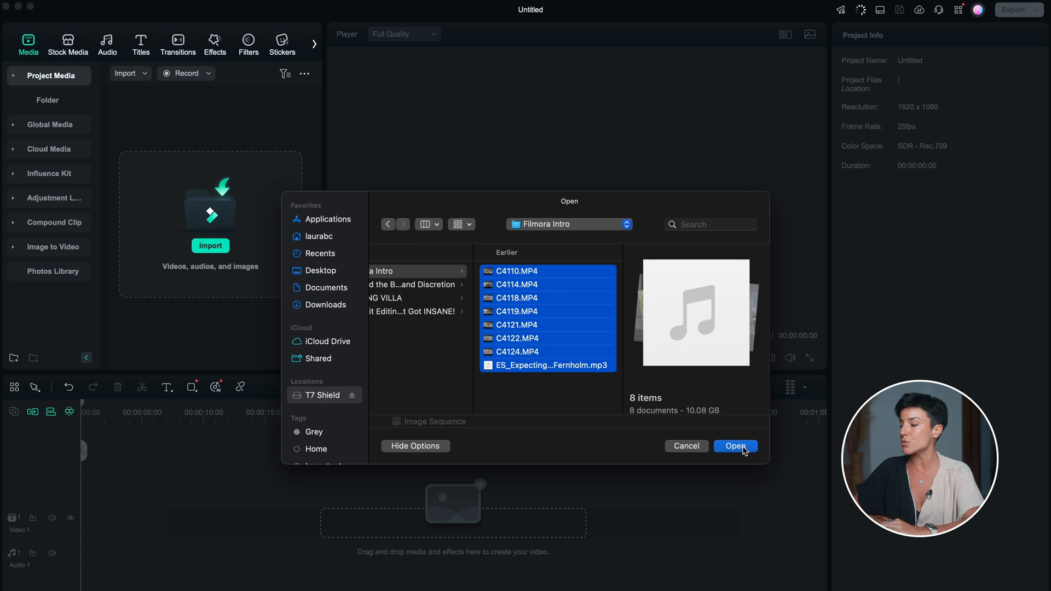
click(735, 446)
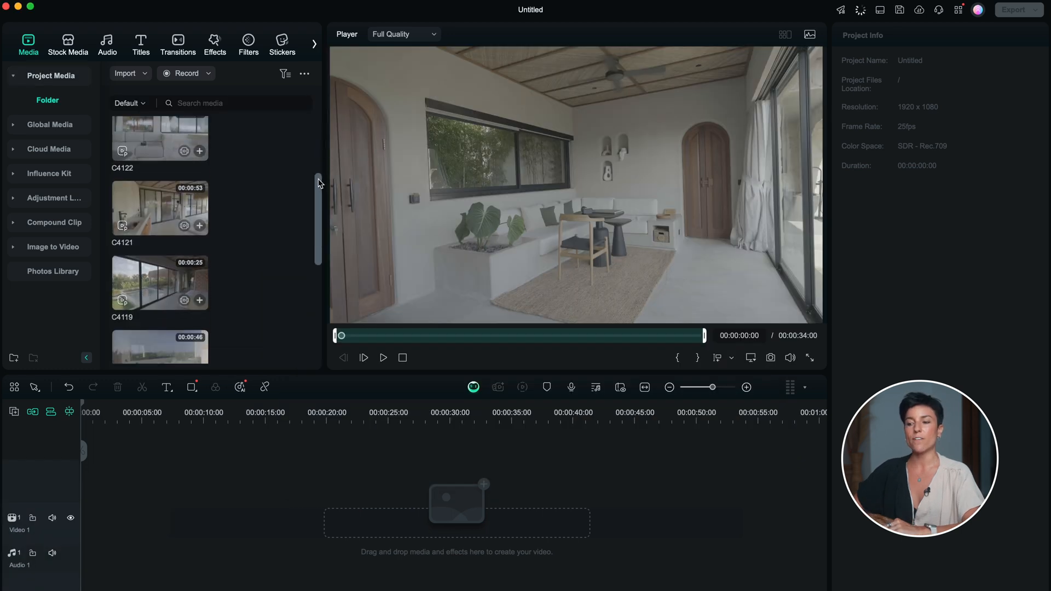
scroll(down, 3)
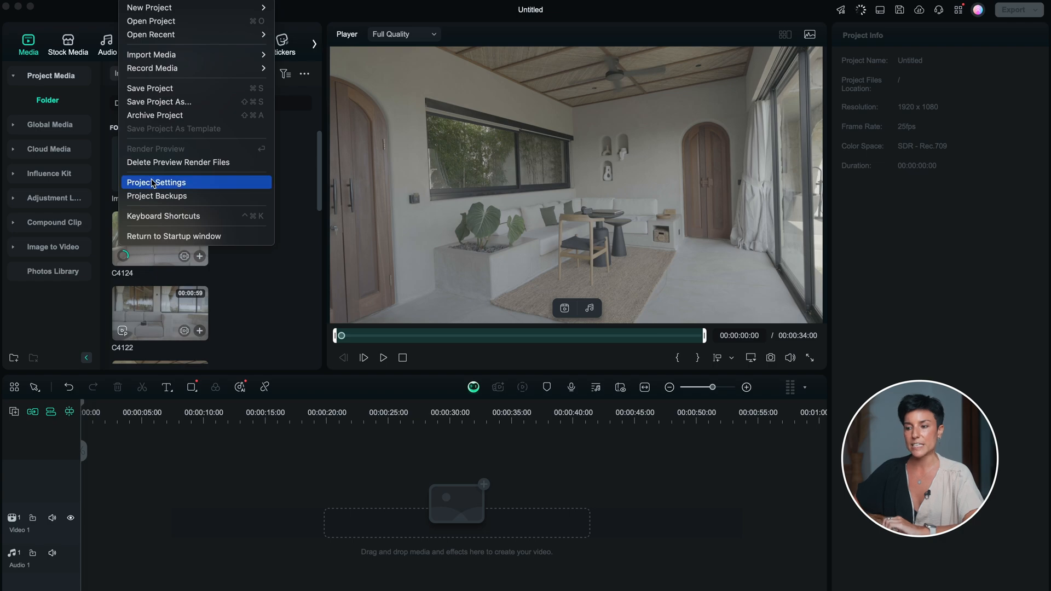
Change Project Settings to 3840x2160 (4K UHD) resolution and 23.97 fps
click(156, 182)
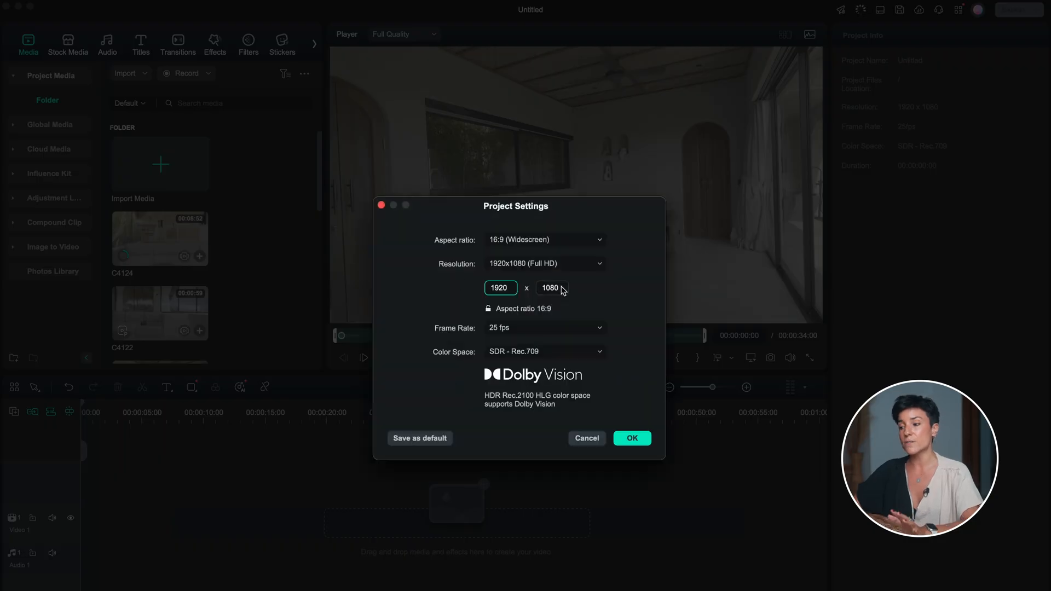
click(543, 263)
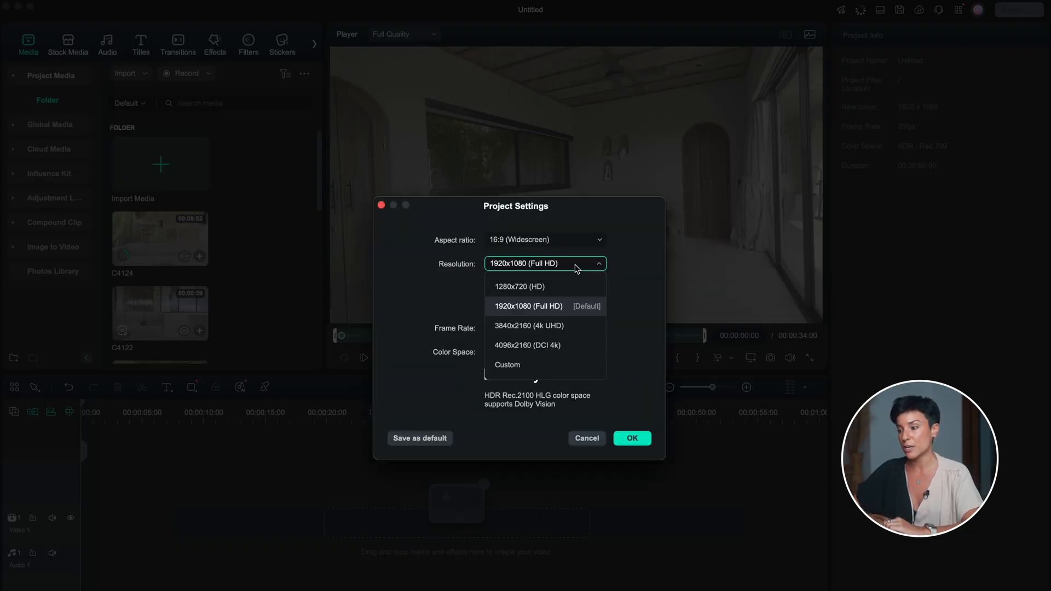
mouse_move(528, 325)
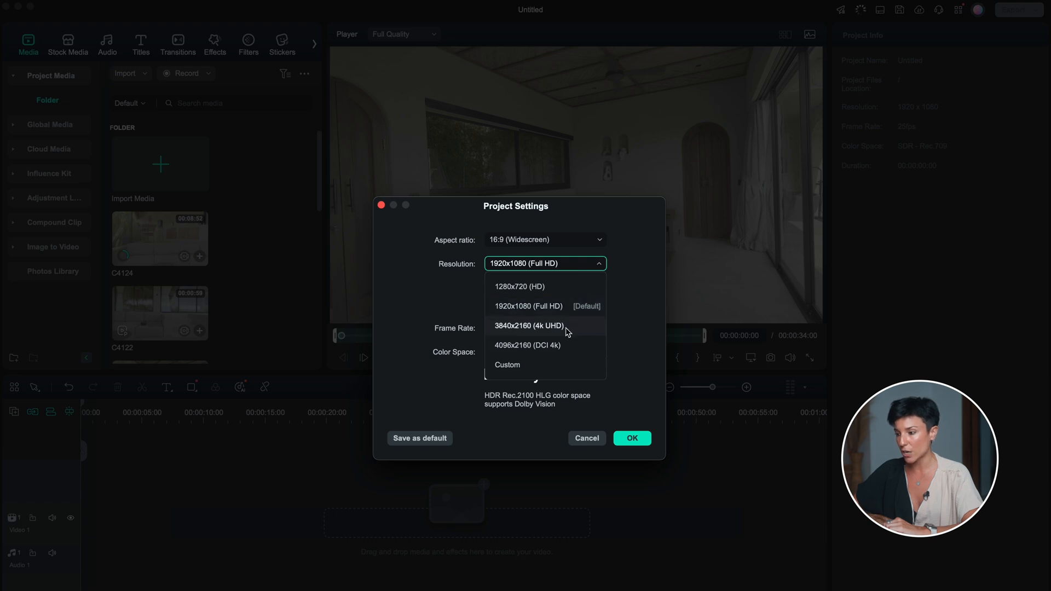
click(528, 326)
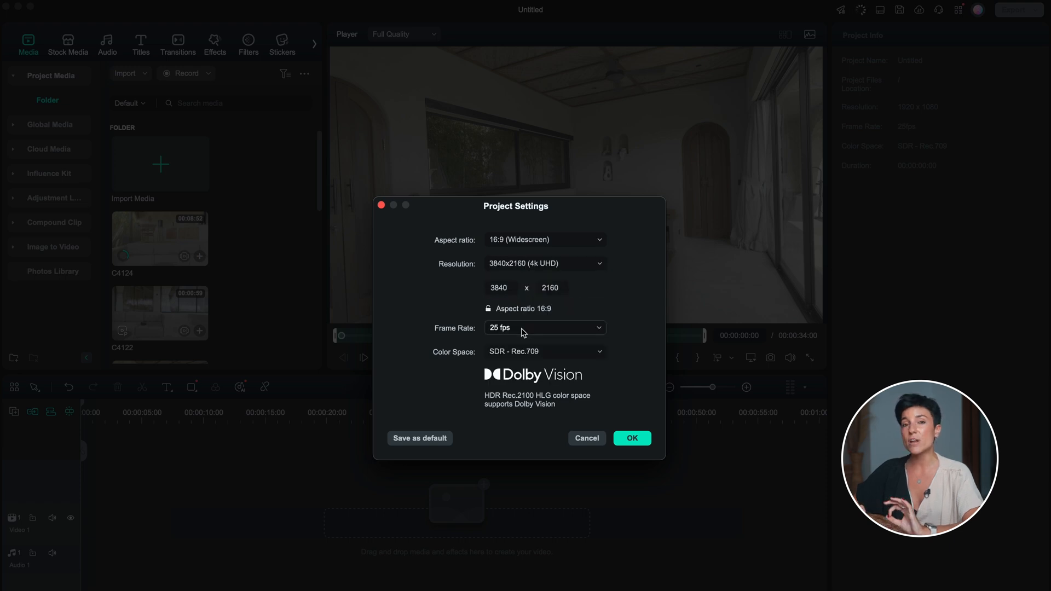
click(544, 328)
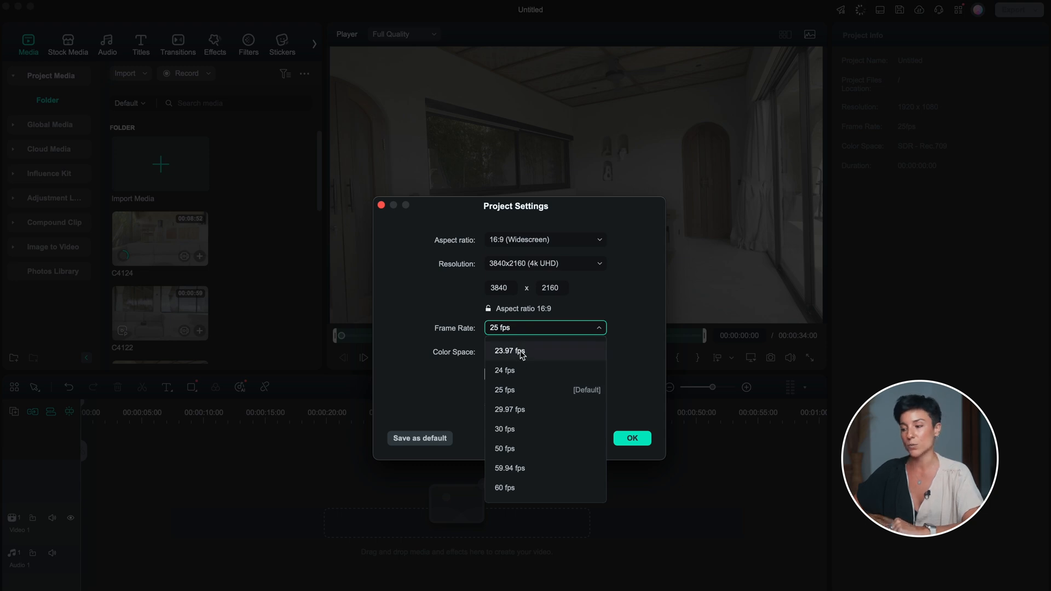
click(509, 351)
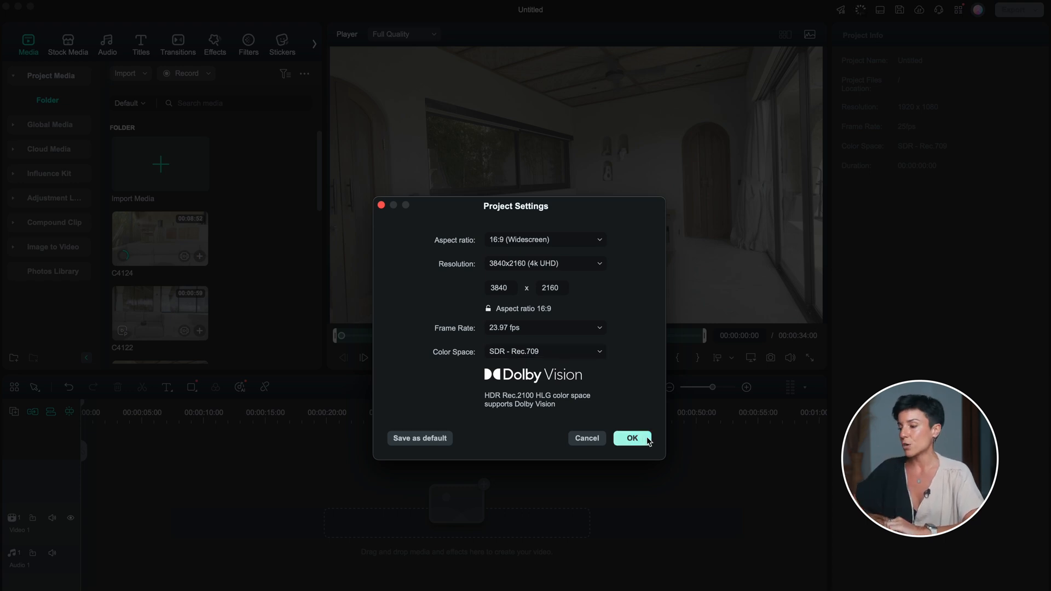
click(631, 438)
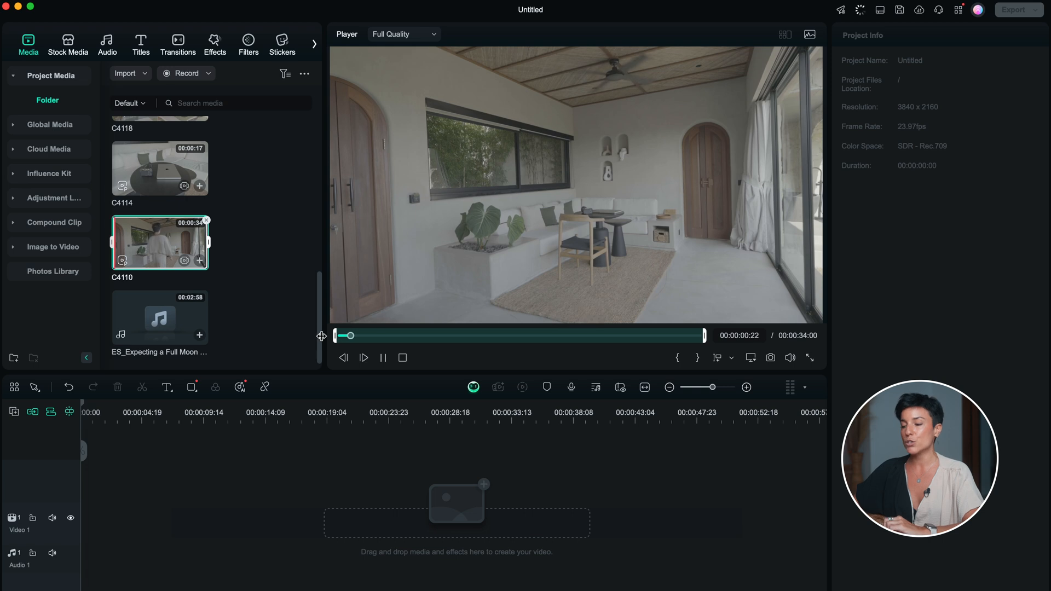
Scrub C4110 to 00:00:21:17 where the person enters, then look ahead for the out point
drag(346, 335, 362, 334)
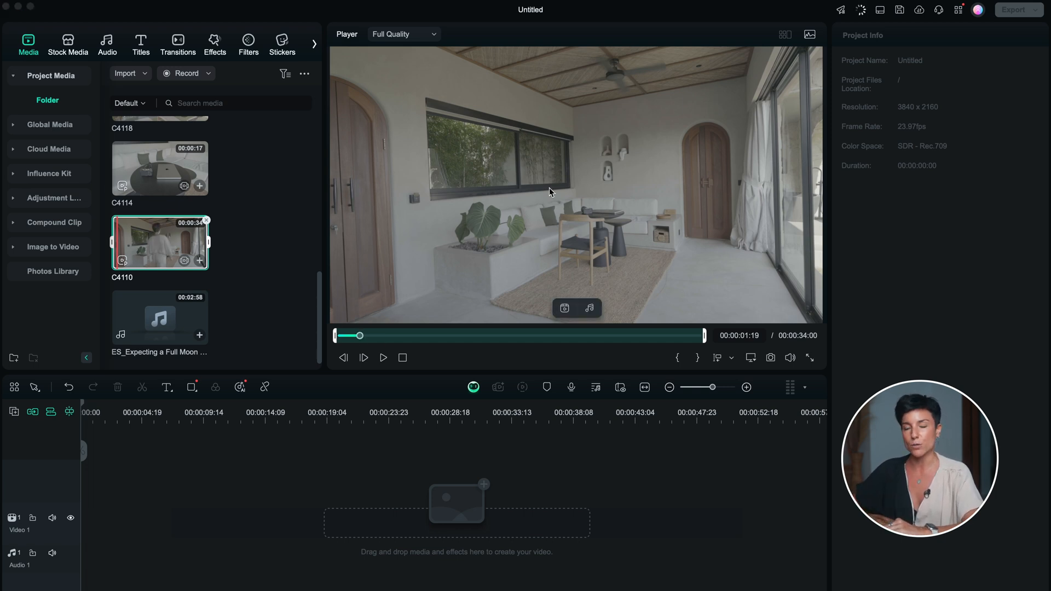
drag(358, 335, 436, 335)
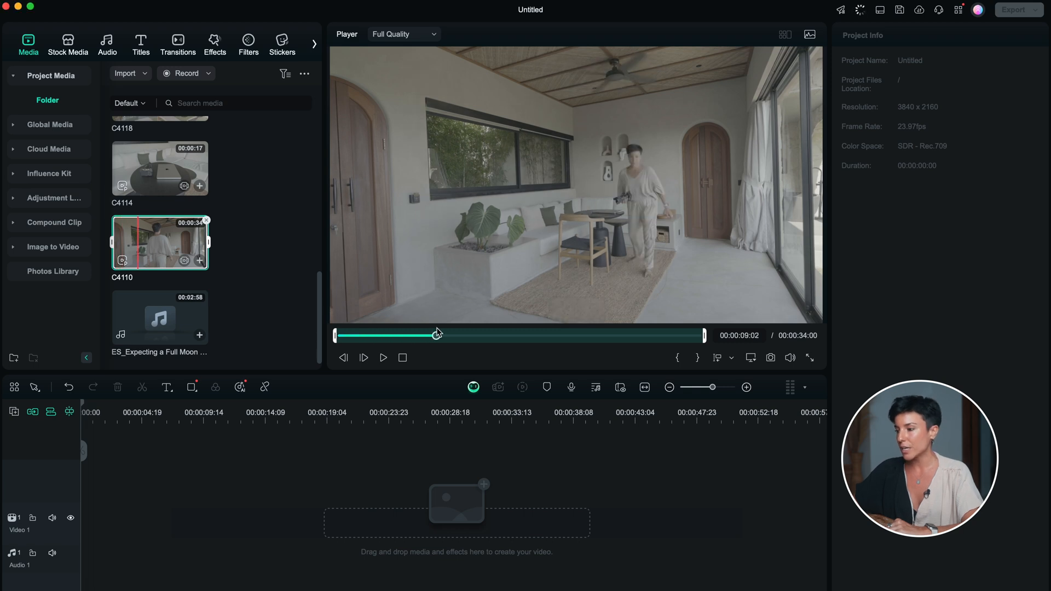
drag(436, 335, 555, 334)
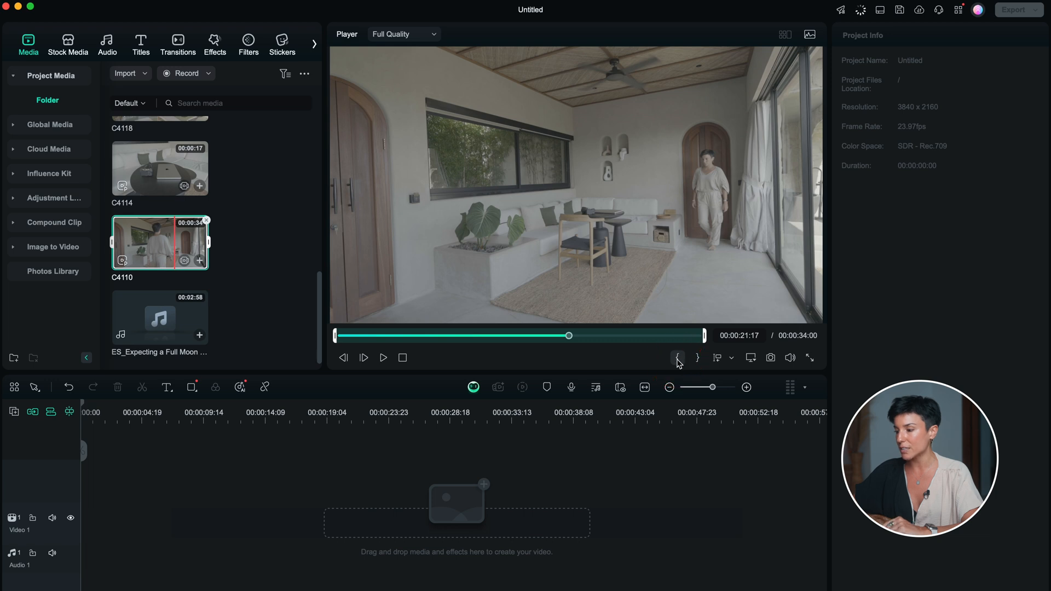
mouse_move(677, 357)
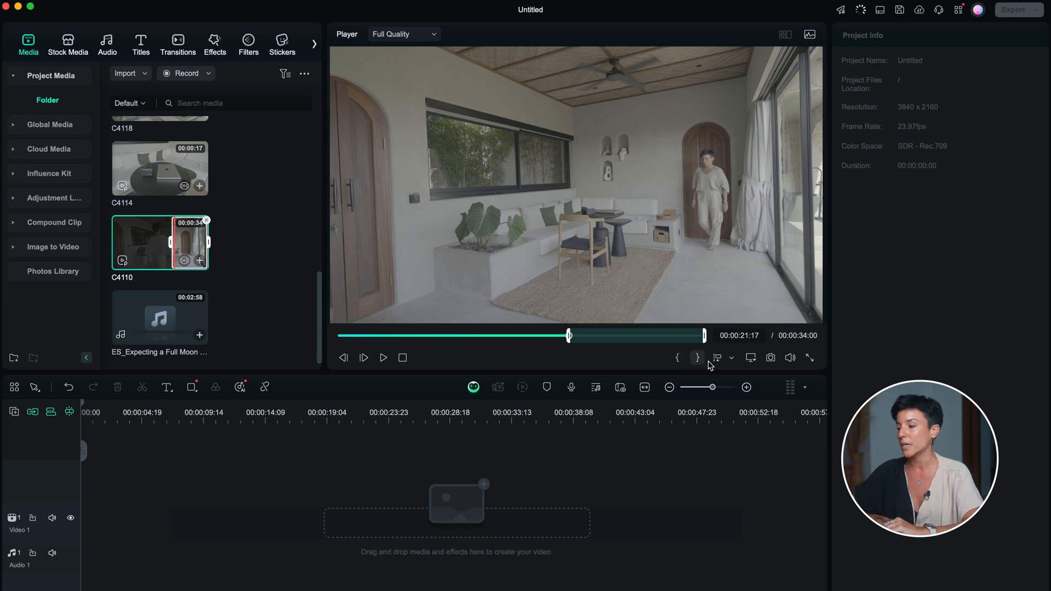
drag(568, 335, 608, 334)
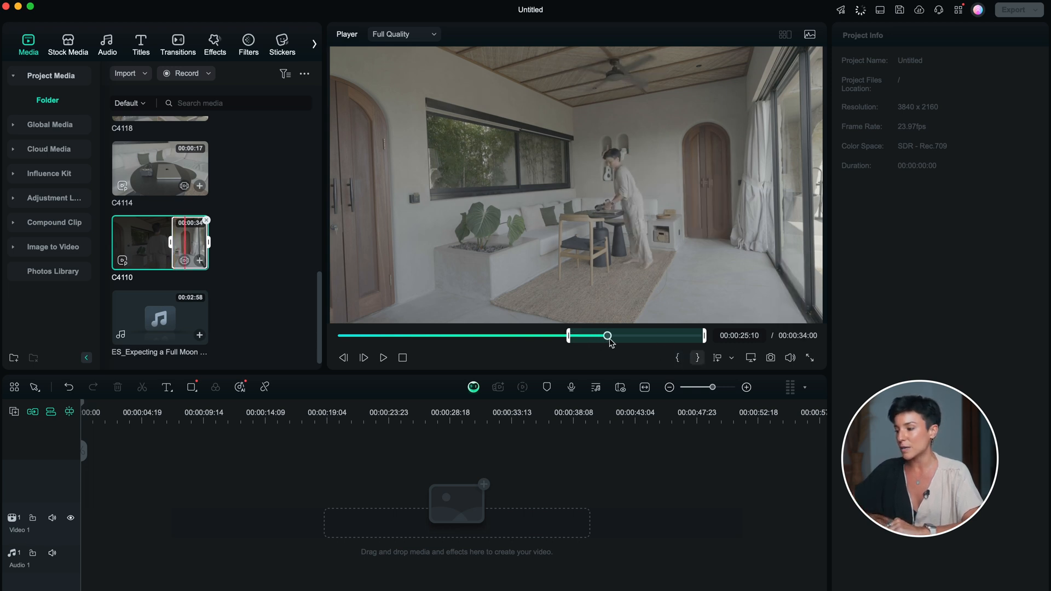
drag(609, 335, 652, 335)
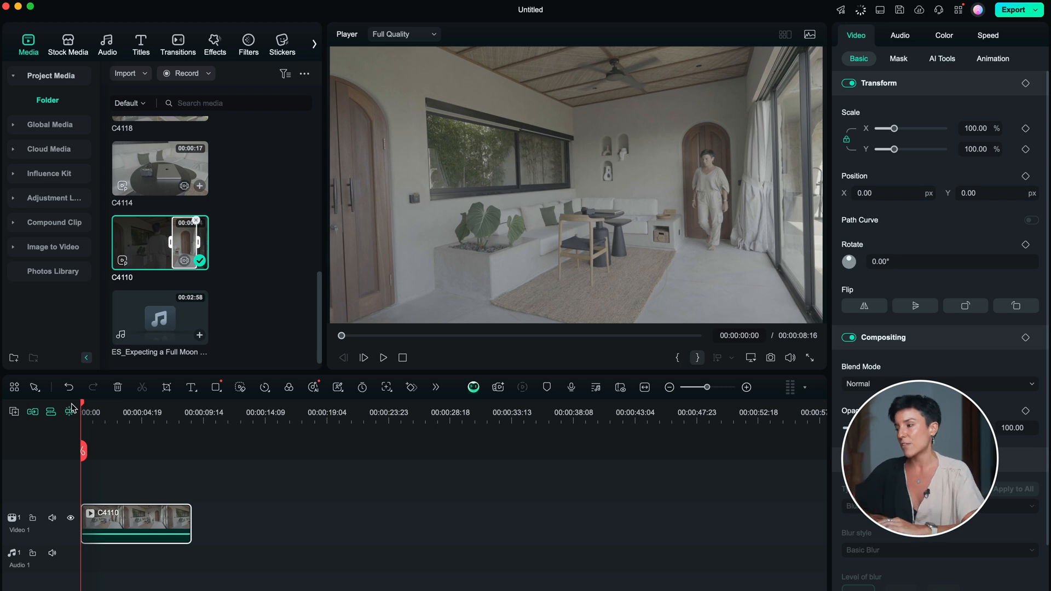
mouse_move(411, 314)
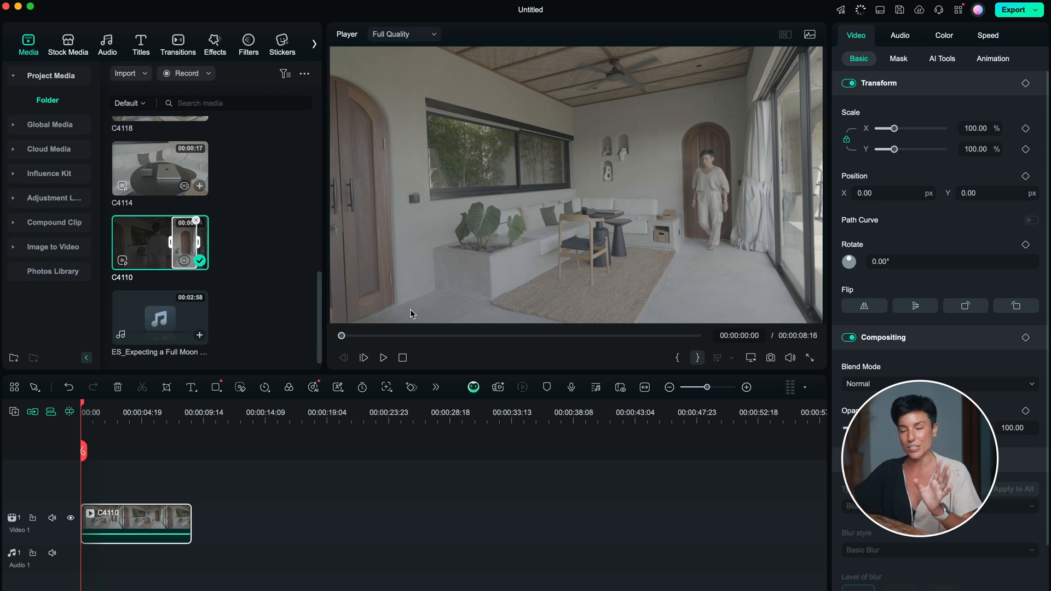
Choose the VLog 709 Style LUT preset for C4110 in the Color tab
click(943, 35)
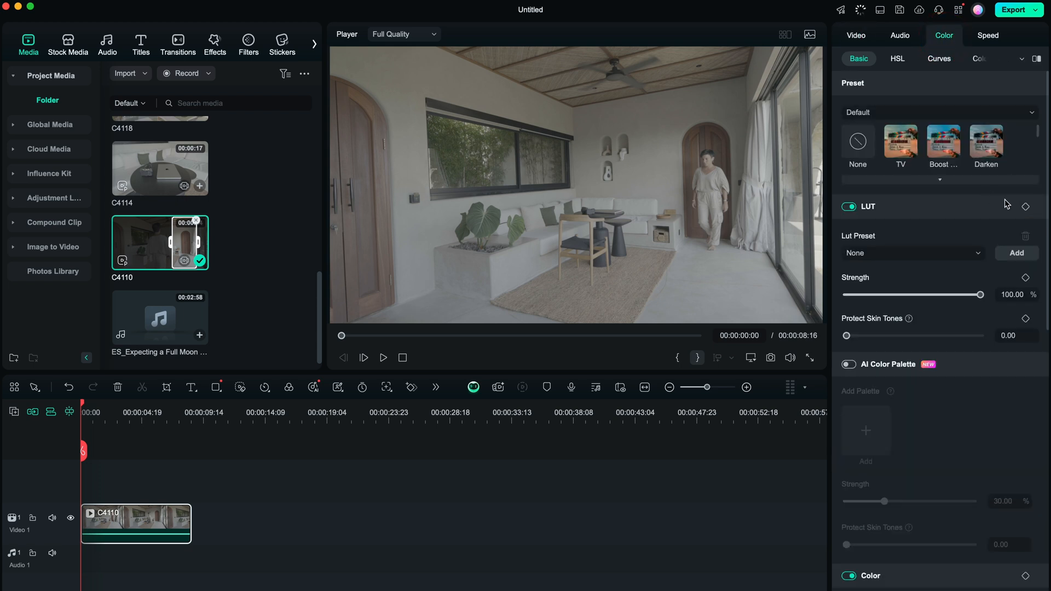
click(910, 253)
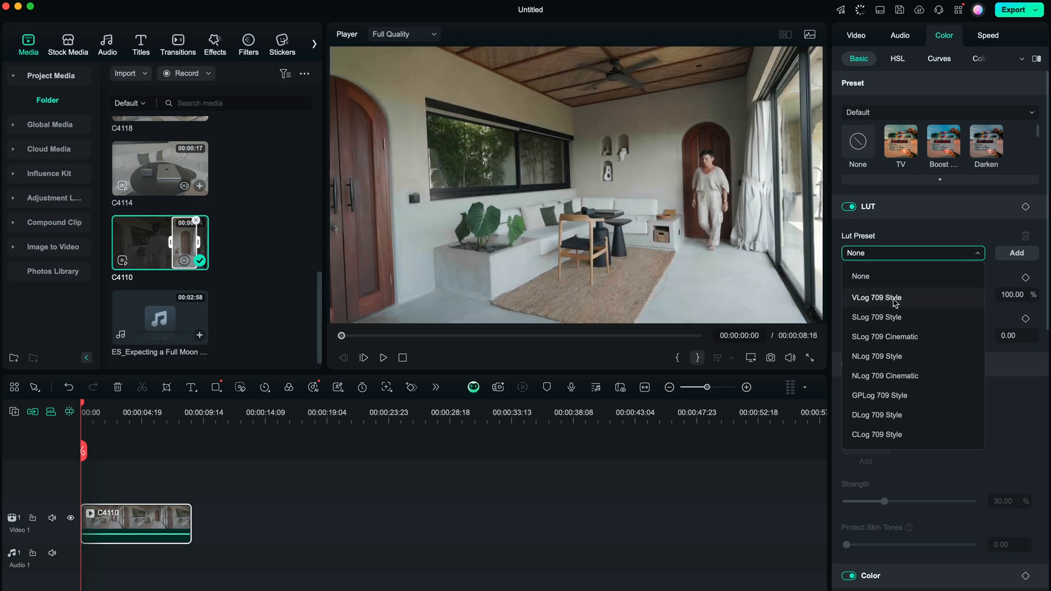
click(875, 298)
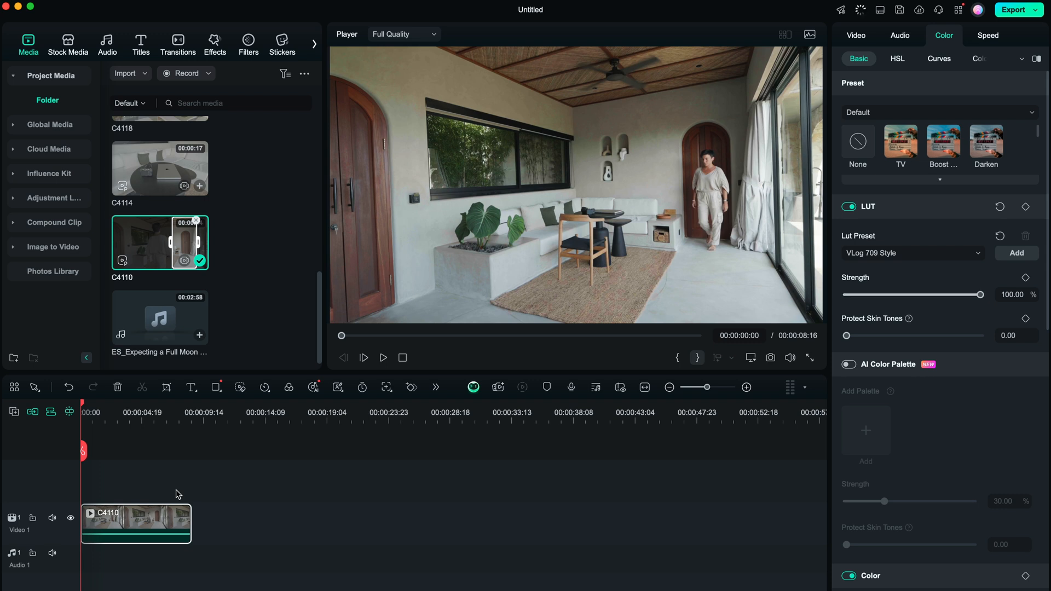
click(855, 35)
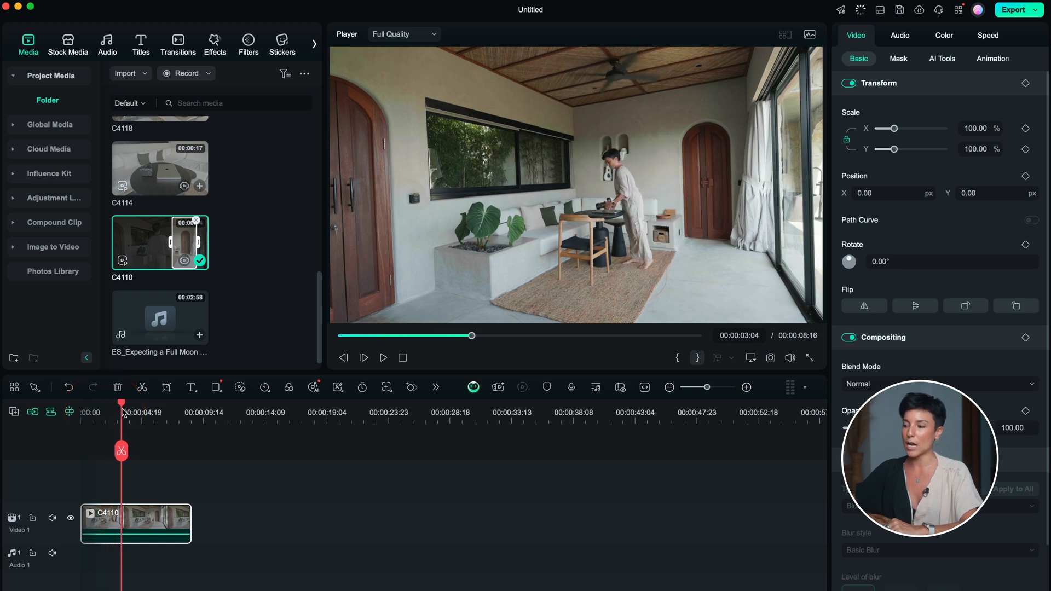
Play through the graded C4110 on the timeline, then scrub the C4114 preview
drag(122, 412, 105, 411)
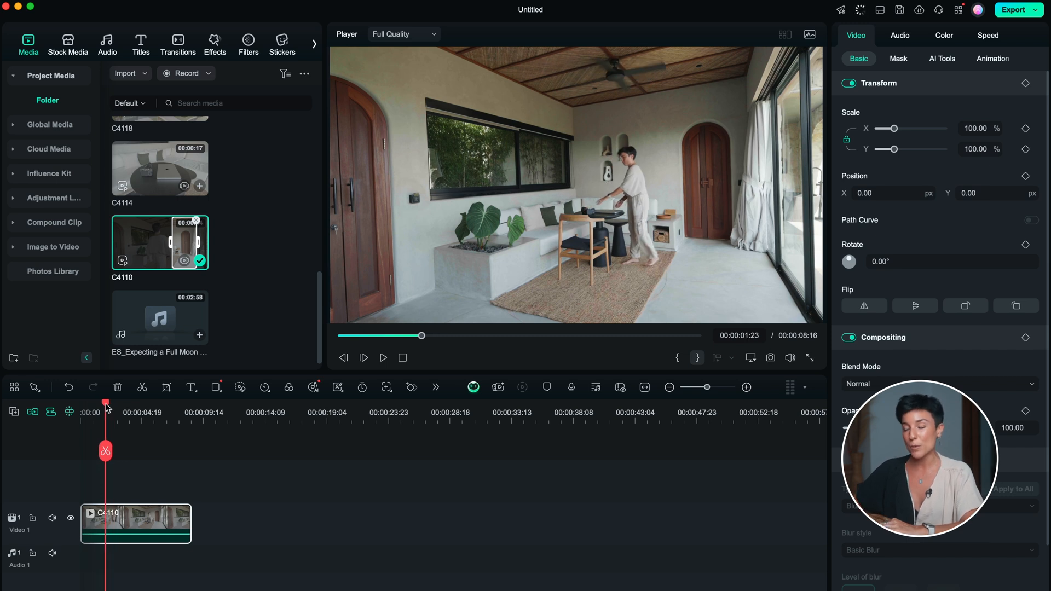
click(159, 167)
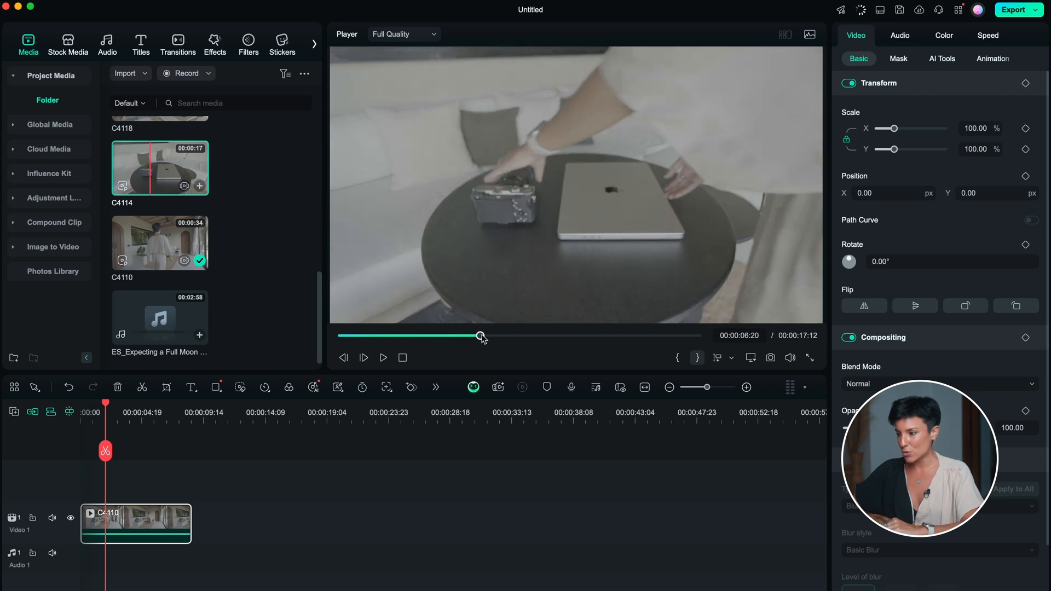
drag(481, 335, 476, 335)
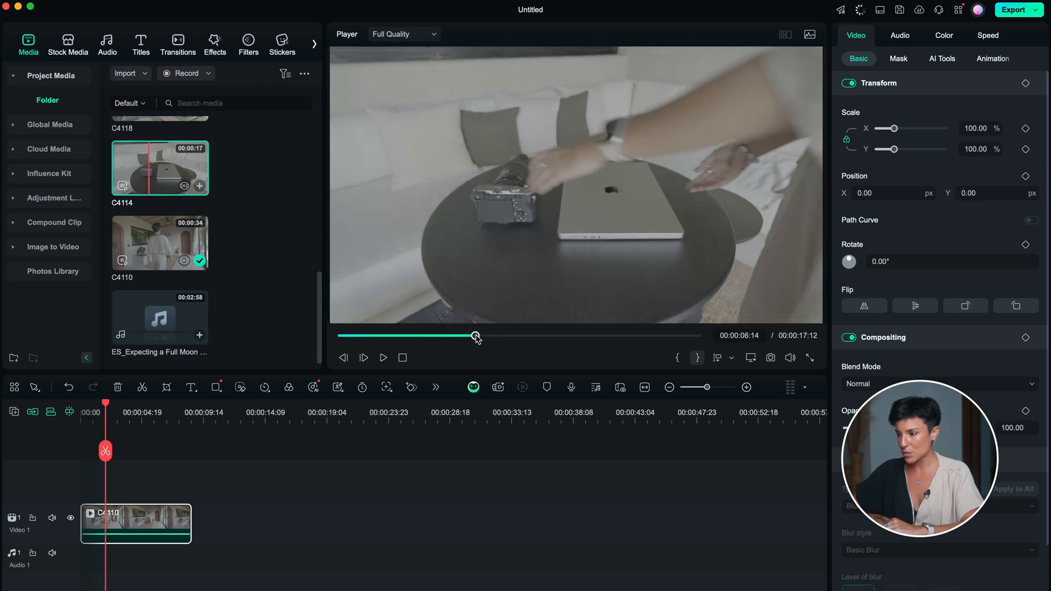
Mark a section of C4114 and place it on Video 2 above C4110
drag(475, 335, 468, 335)
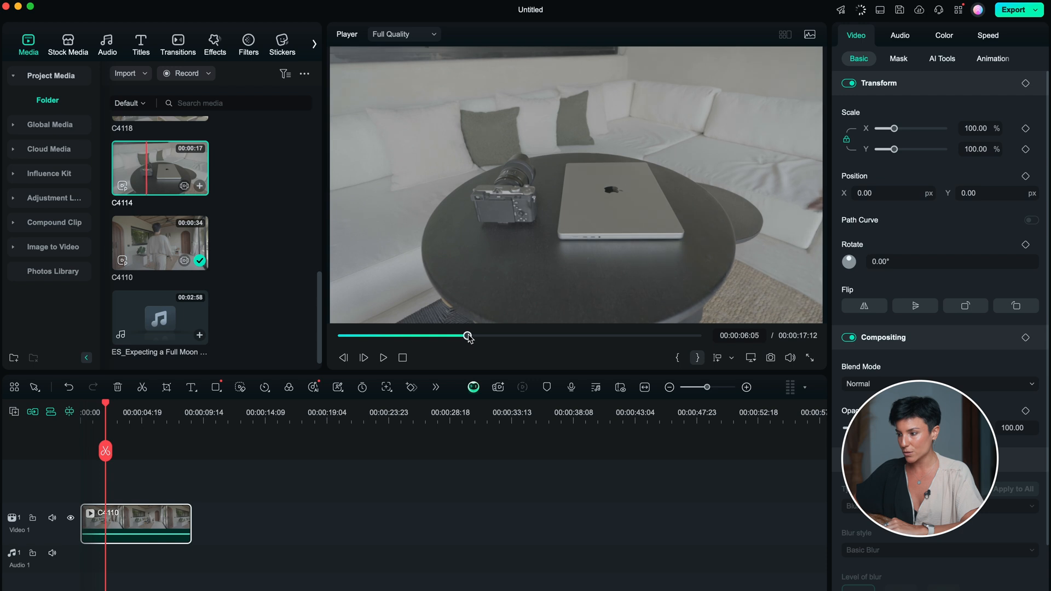
drag(466, 335, 543, 336)
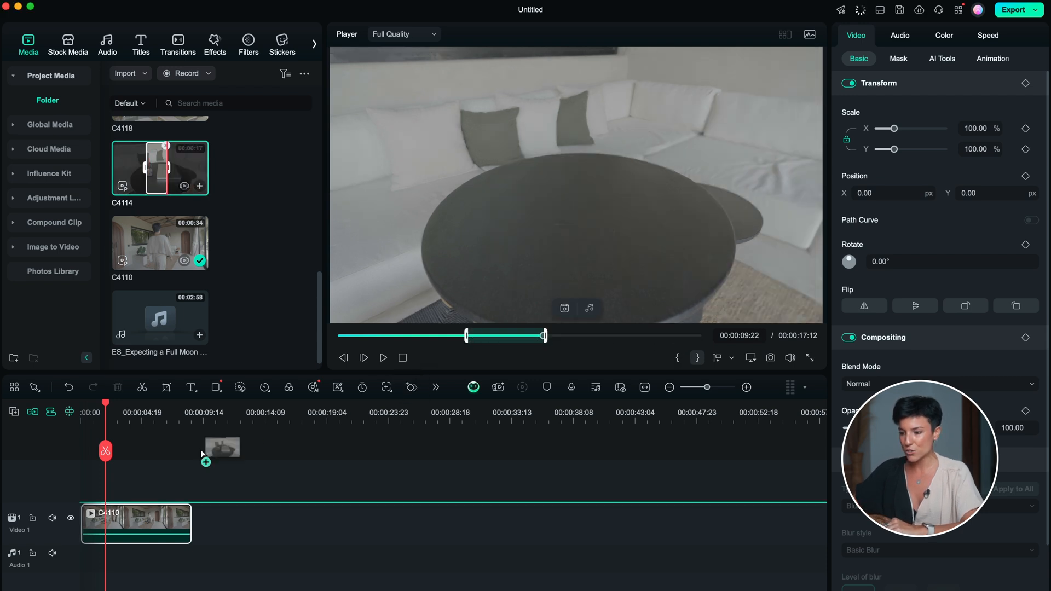
drag(159, 167, 127, 486)
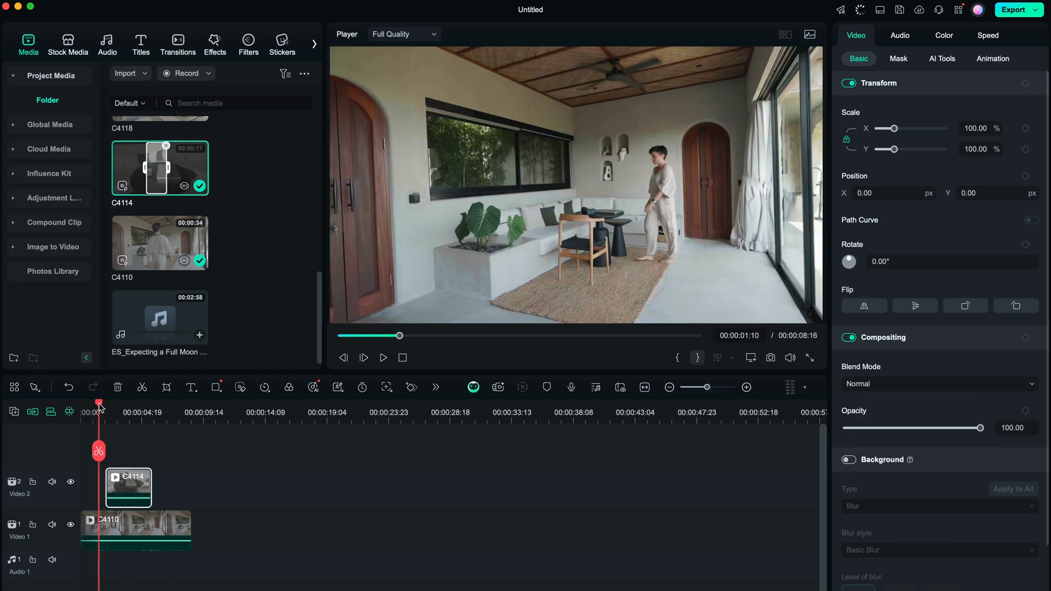
Zoom the timeline and trim C4114's end to about 3.5 seconds
drag(683, 388, 717, 388)
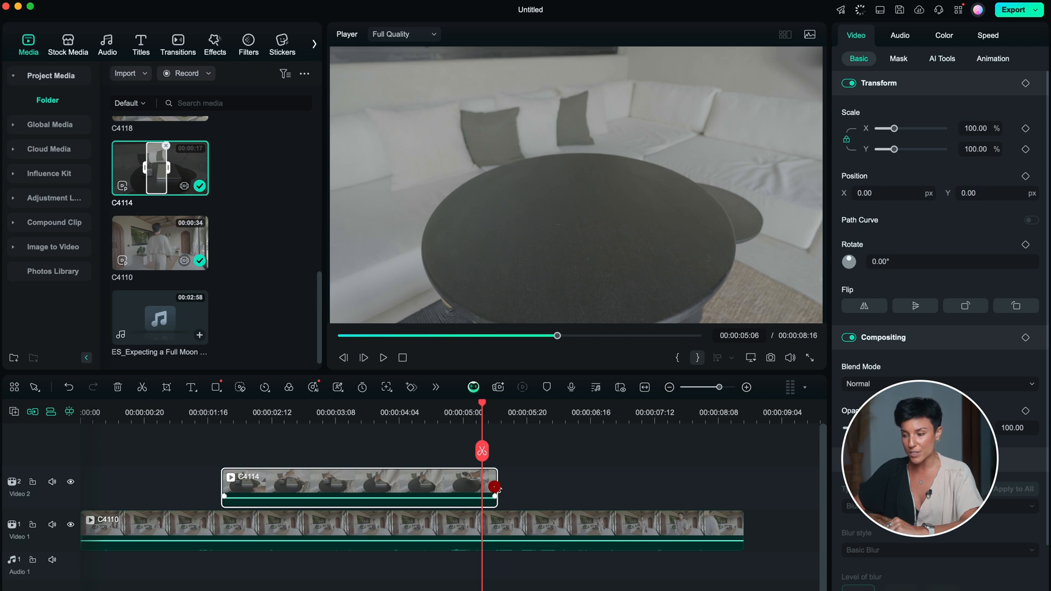
drag(495, 487, 488, 483)
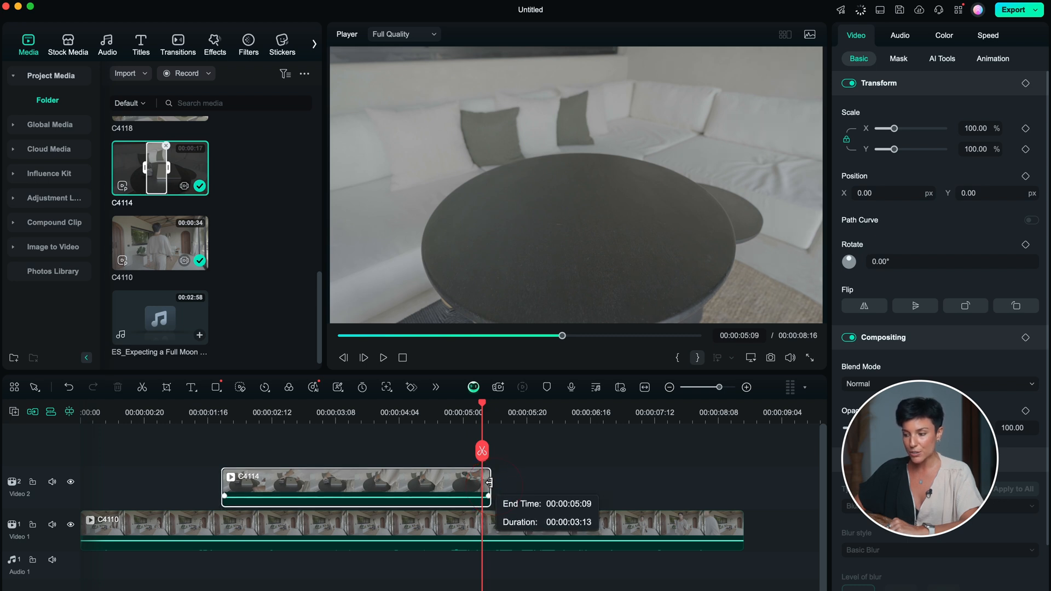
drag(487, 488, 481, 487)
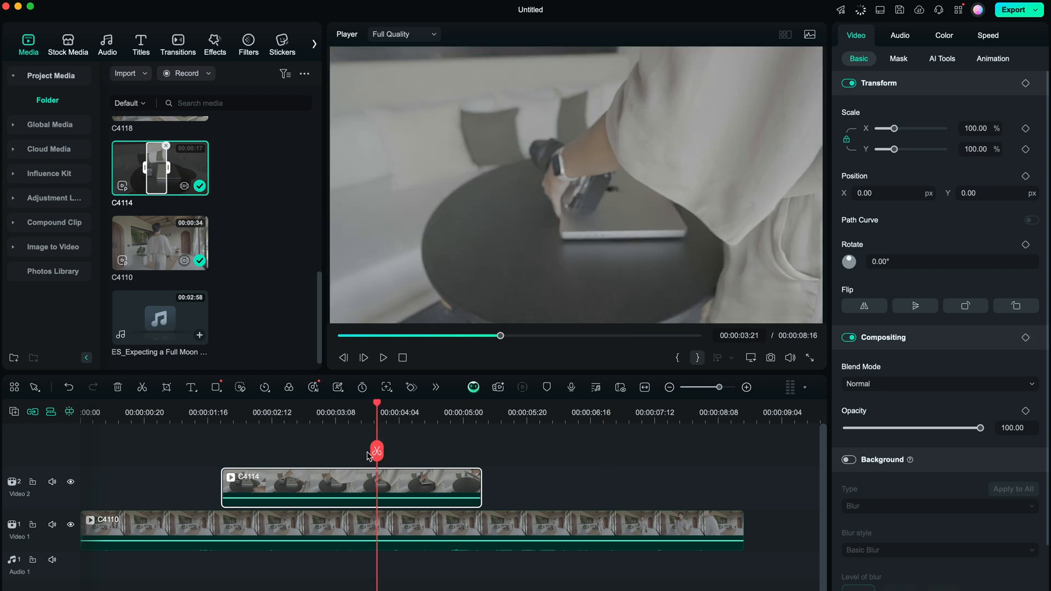
Apply VLog 709 Style to C4114, place C4118 on Video 2, and trim C4110 to match
click(943, 35)
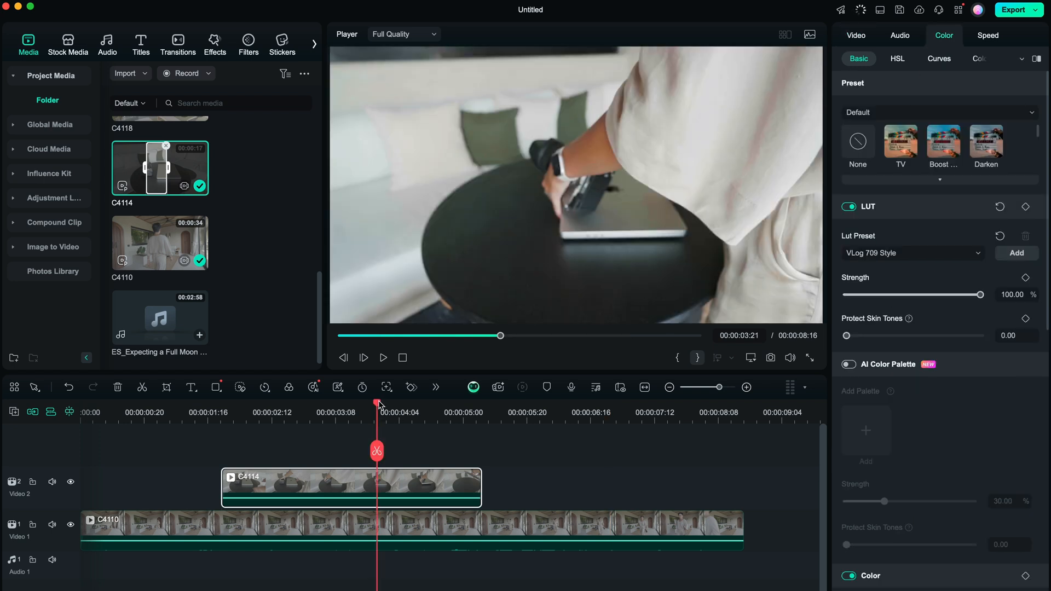
click(532, 412)
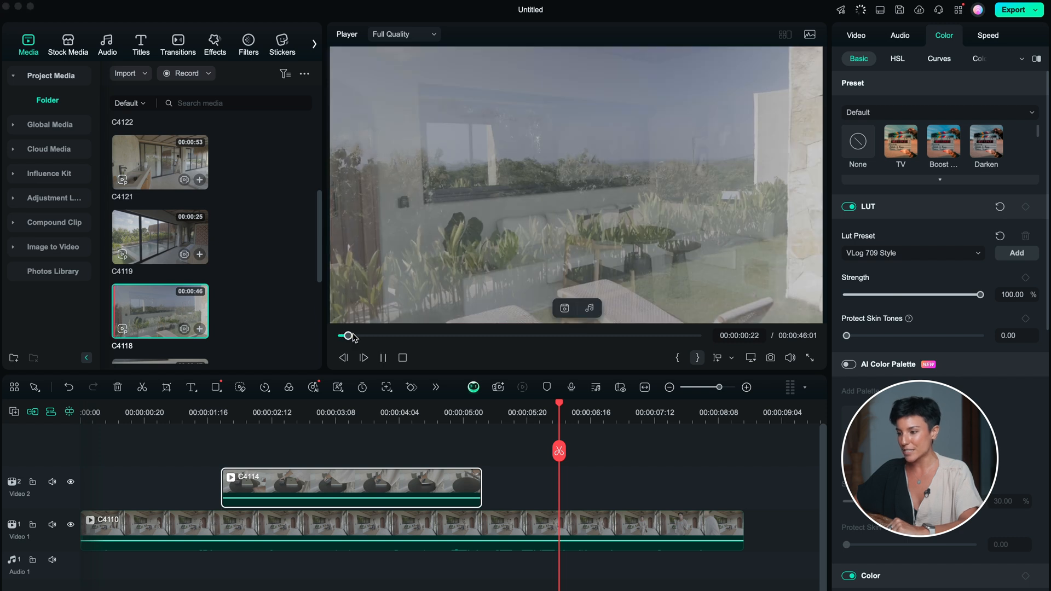
drag(348, 335, 528, 336)
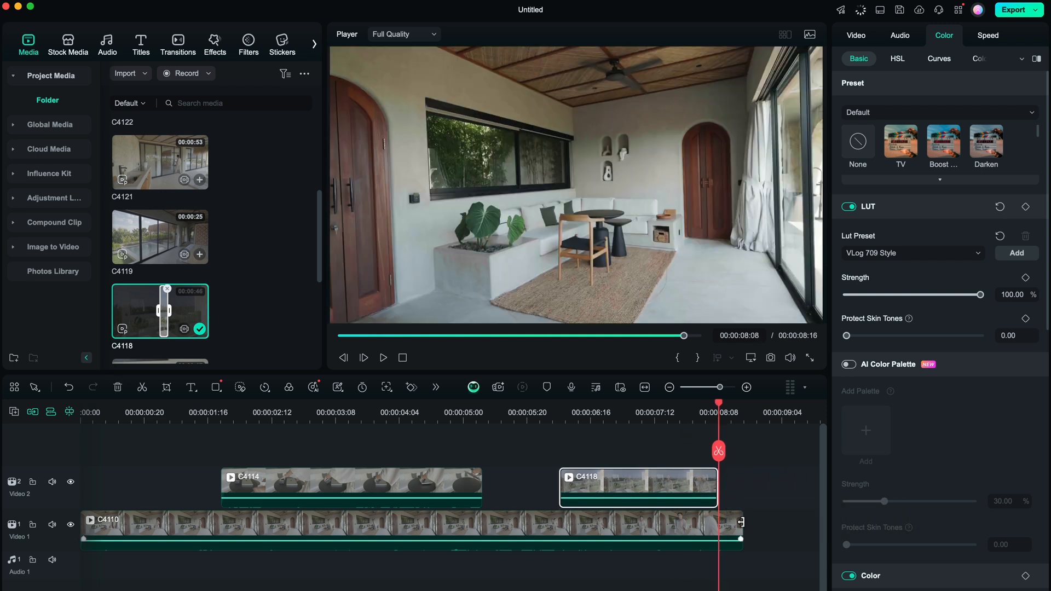
click(159, 236)
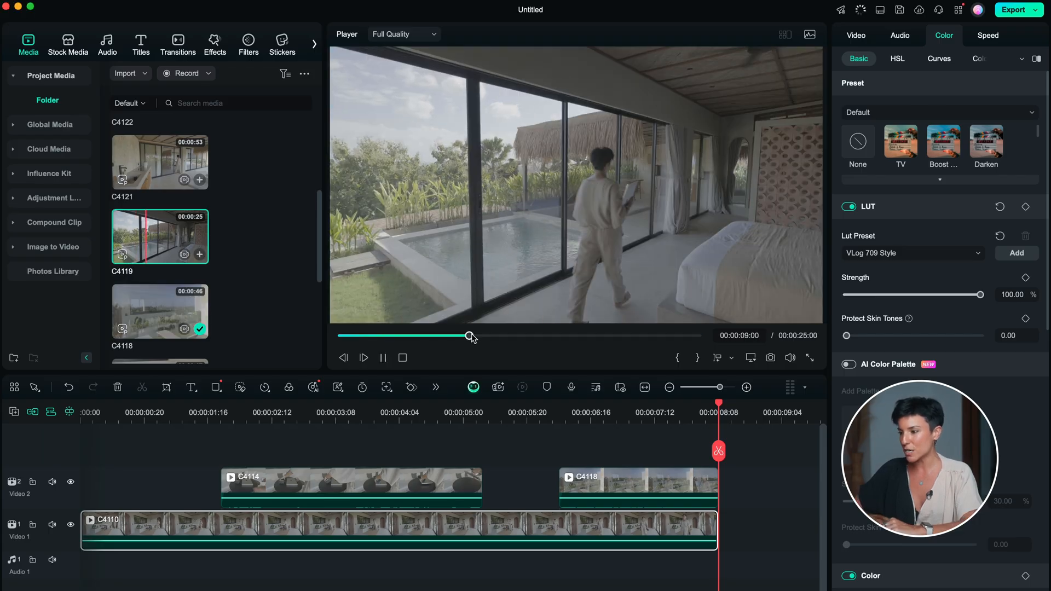
Place a C4119 section after C4110 on Video 1 and split it near 10 seconds
drag(469, 336, 453, 335)
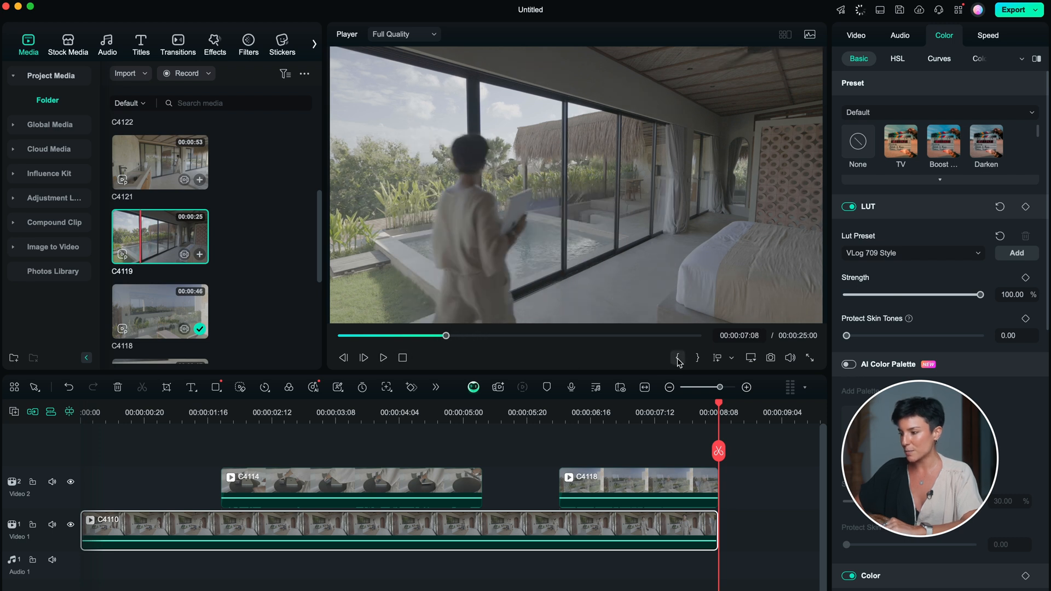
drag(448, 335, 566, 335)
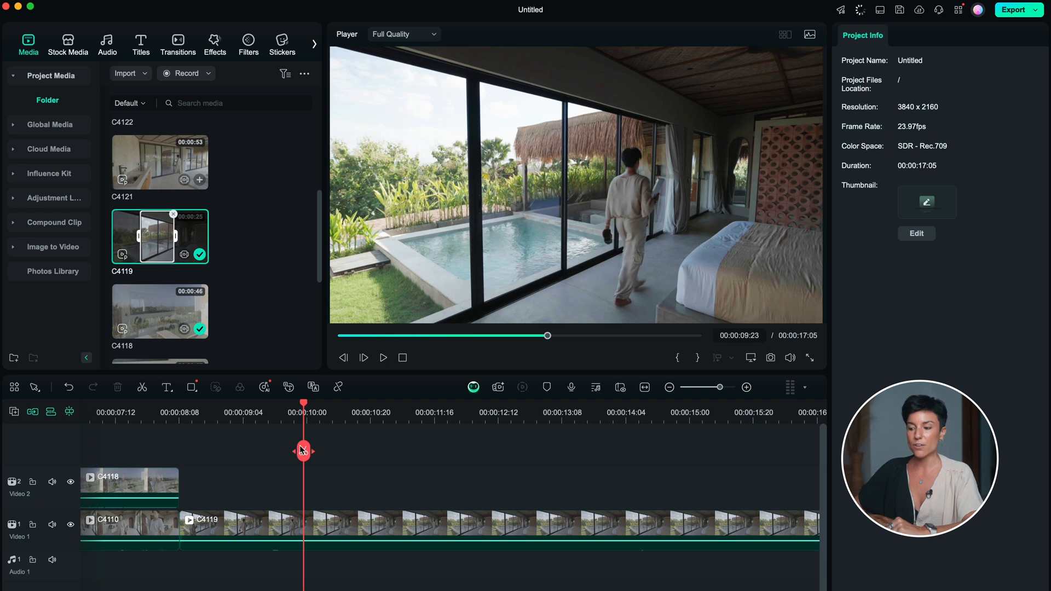
mouse_move(303, 450)
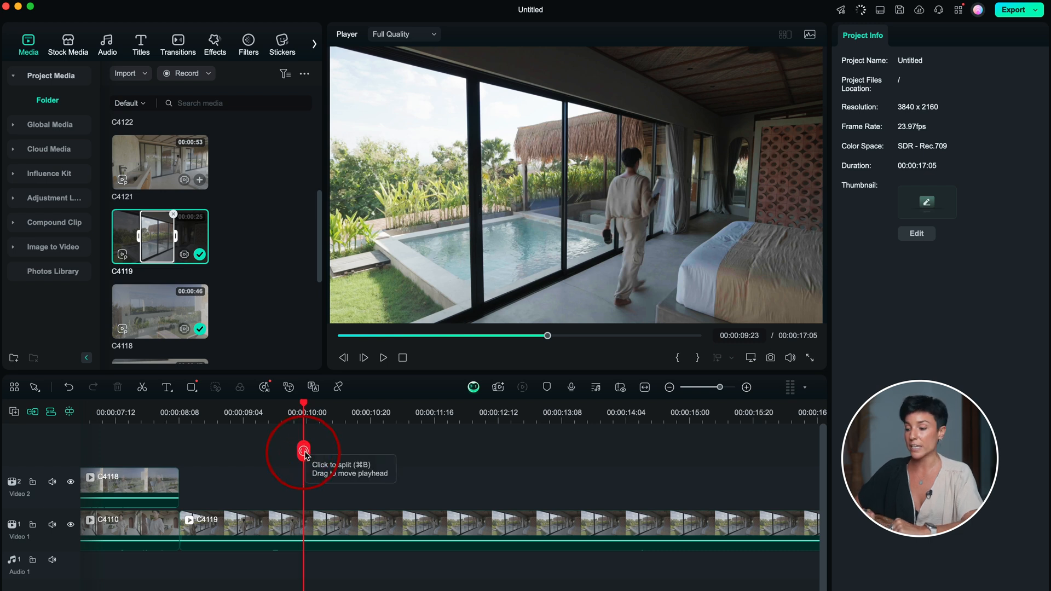
click(302, 450)
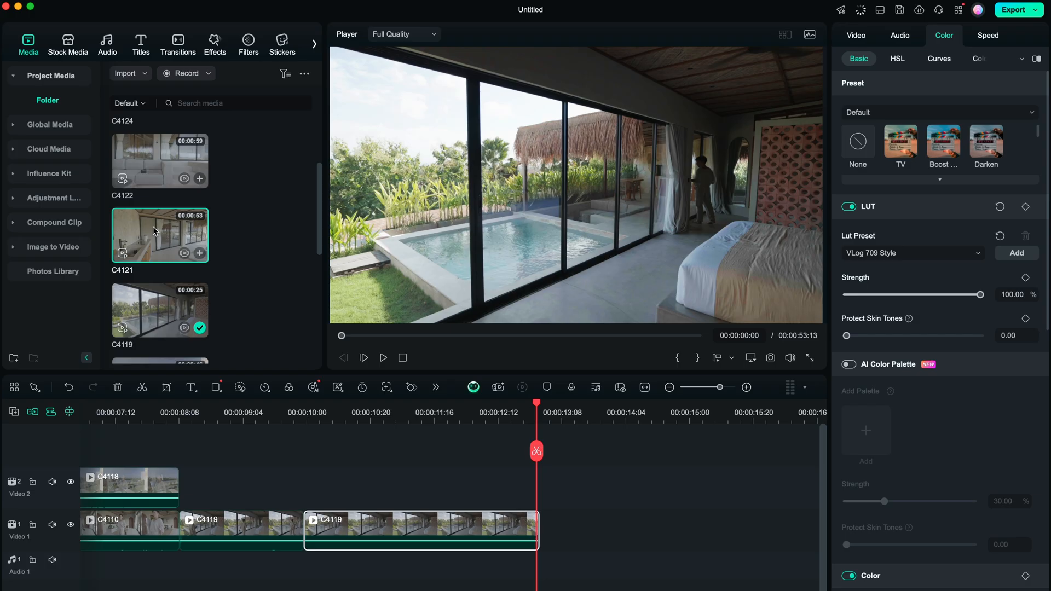
Preview C4121 and choose the section to add to the main track
click(382, 357)
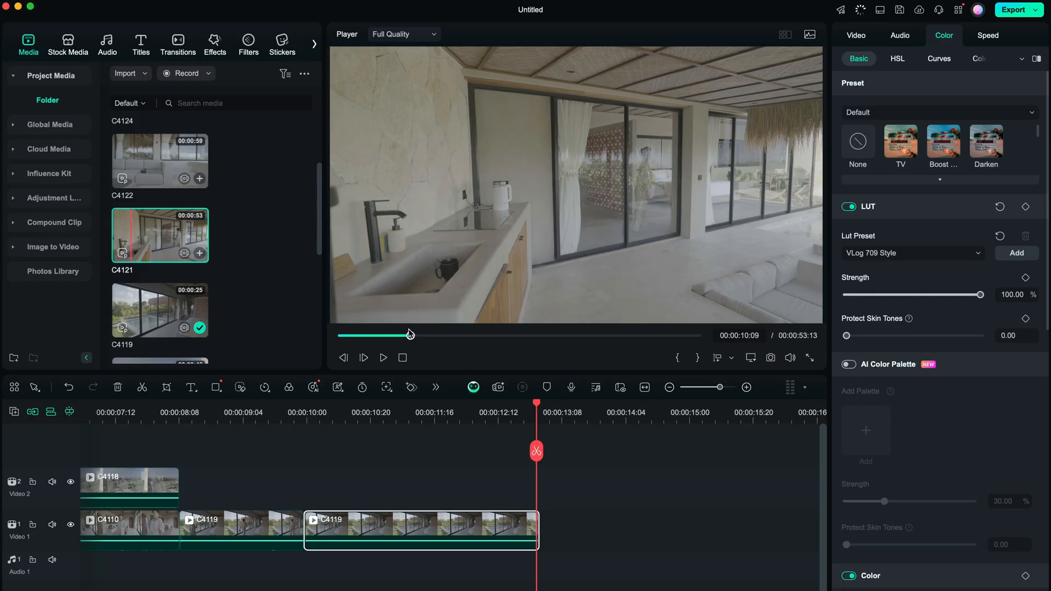
drag(409, 335, 345, 335)
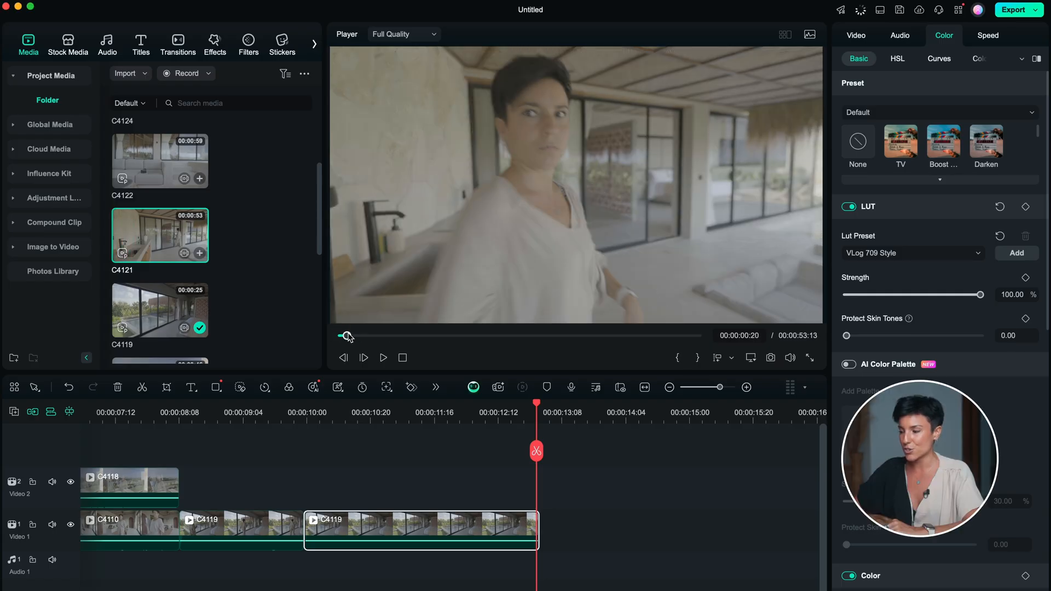
drag(347, 335, 540, 335)
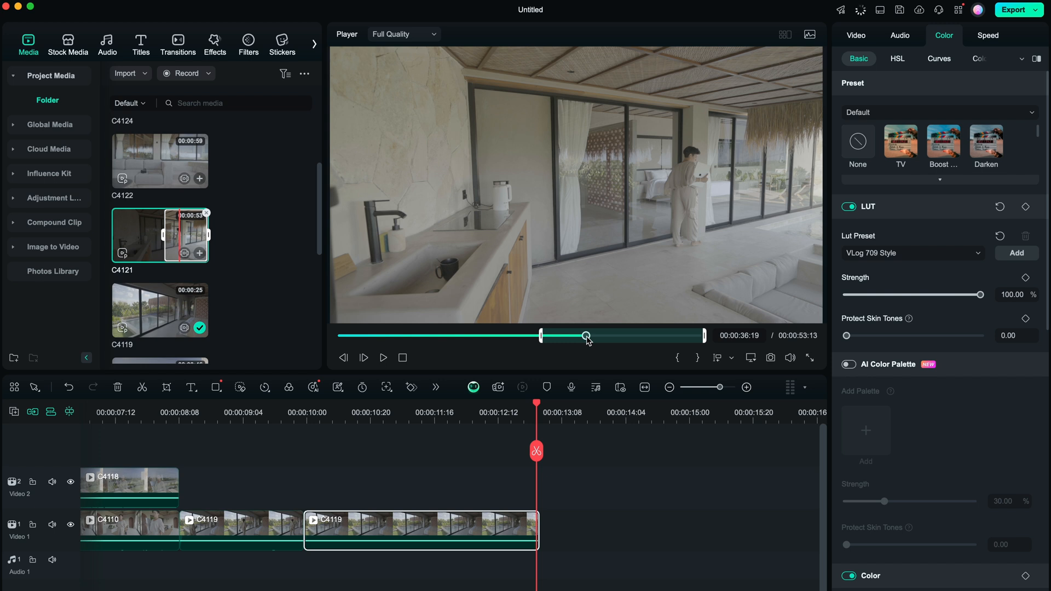
drag(585, 335, 598, 335)
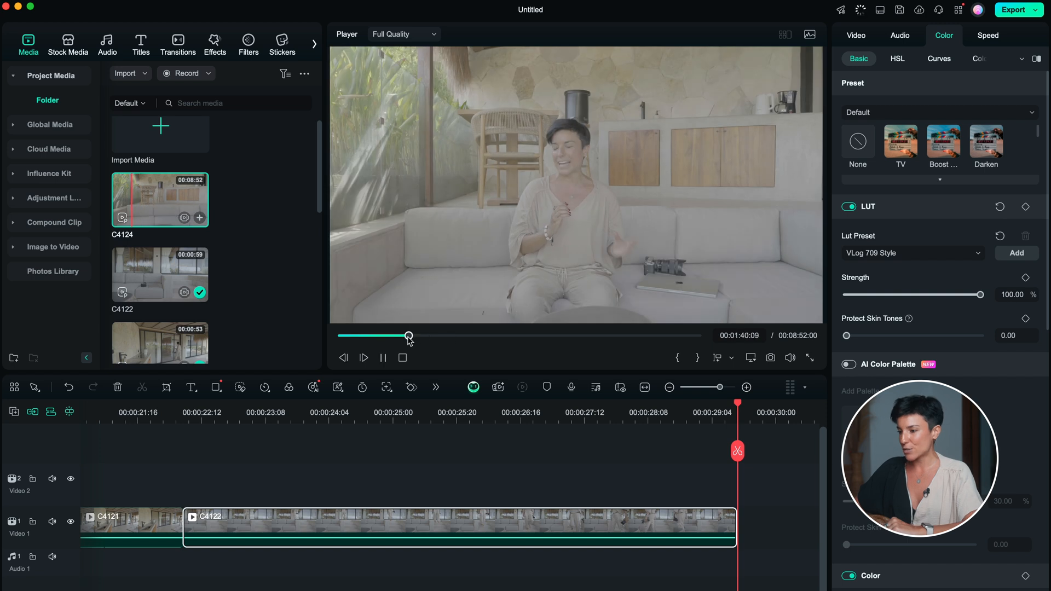
Place the C4124 talking-head clip with its audio after C4122 on Video 1
drag(408, 336, 350, 336)
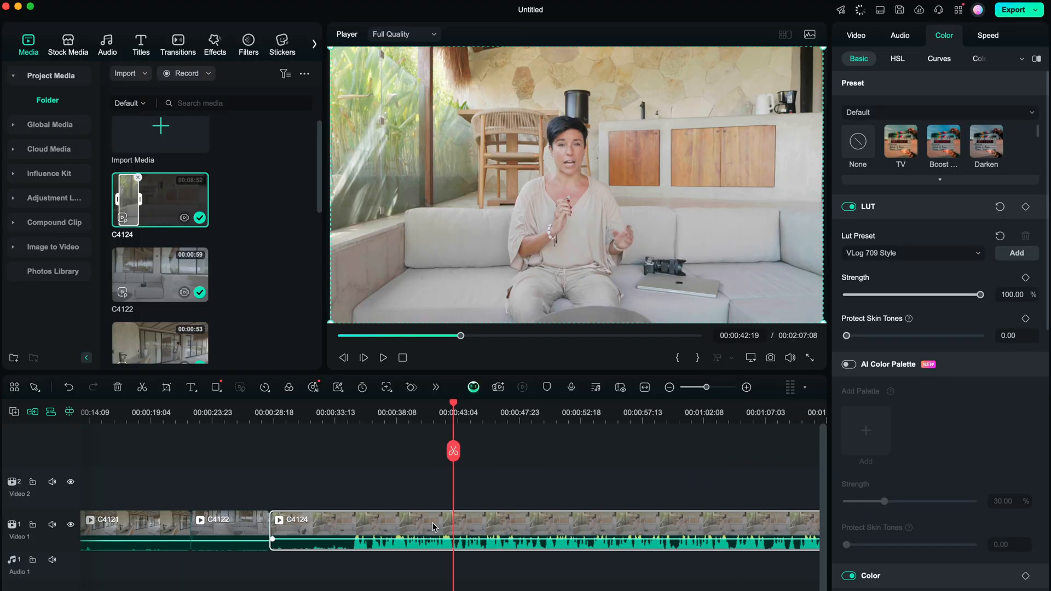
Raise C4124's volume to 12.60 dB, enable AI Voice Enhancer, and add Expecting a Full Moon music
click(900, 35)
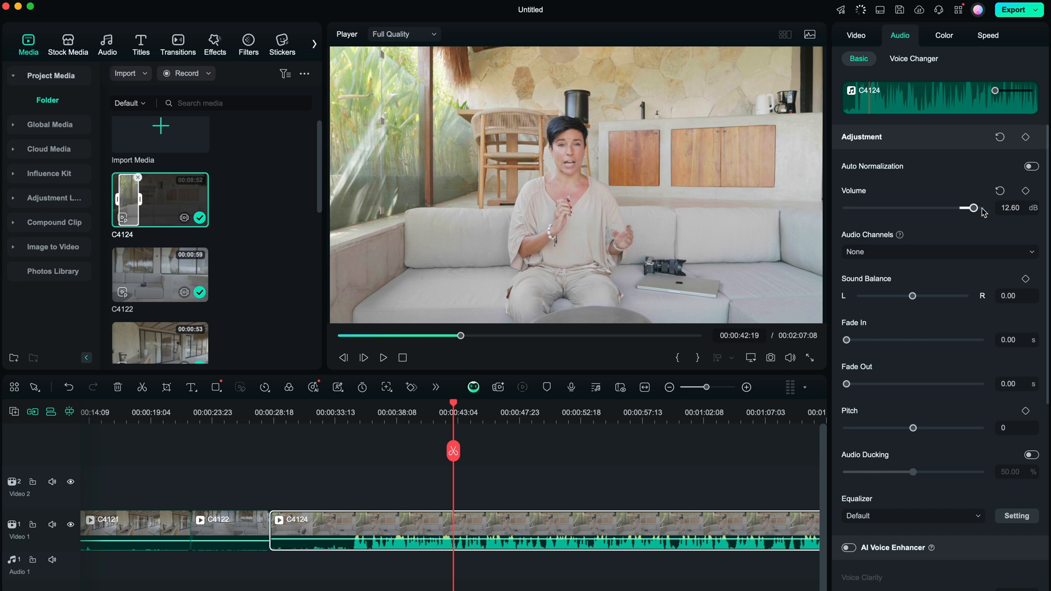
scroll(down, 3)
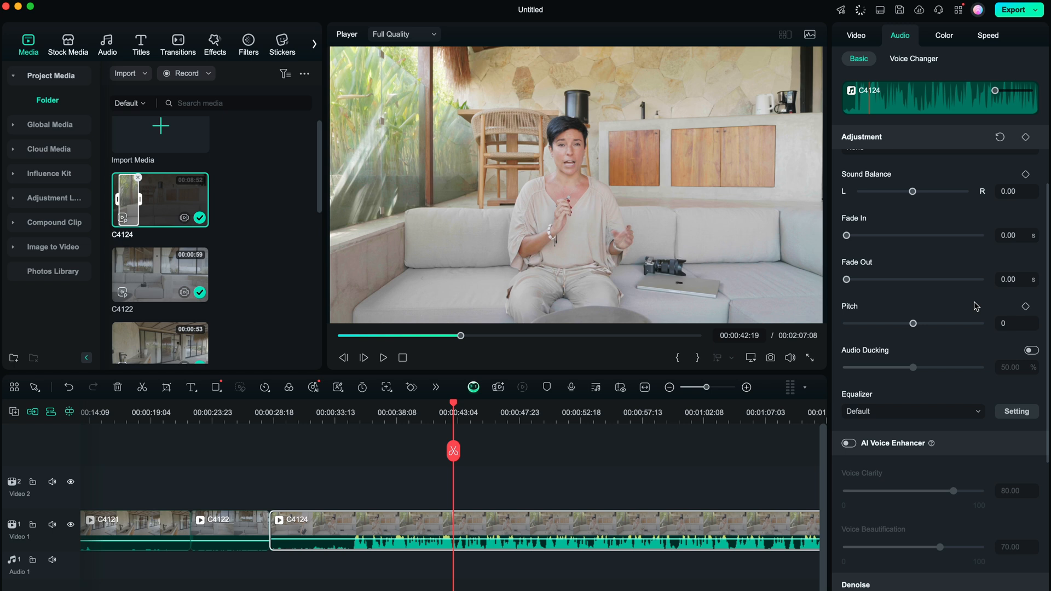
scroll(down, 3)
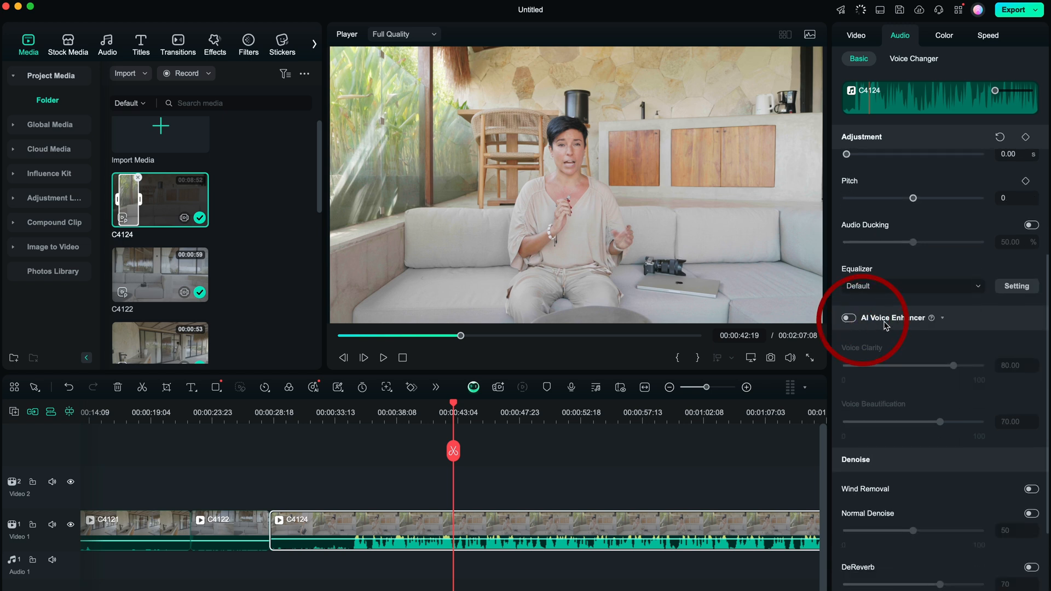
click(848, 317)
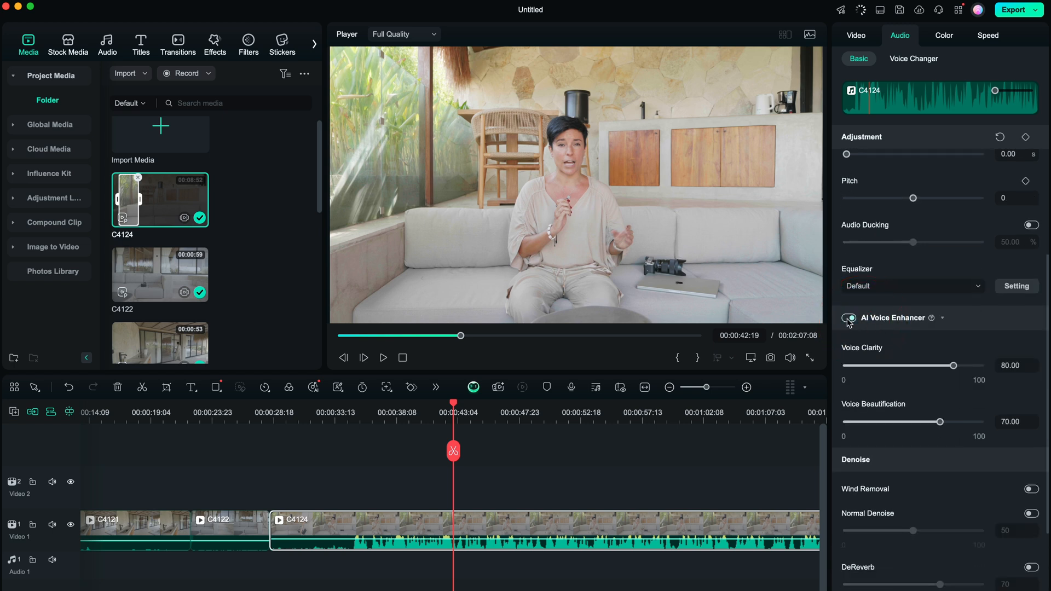
click(383, 358)
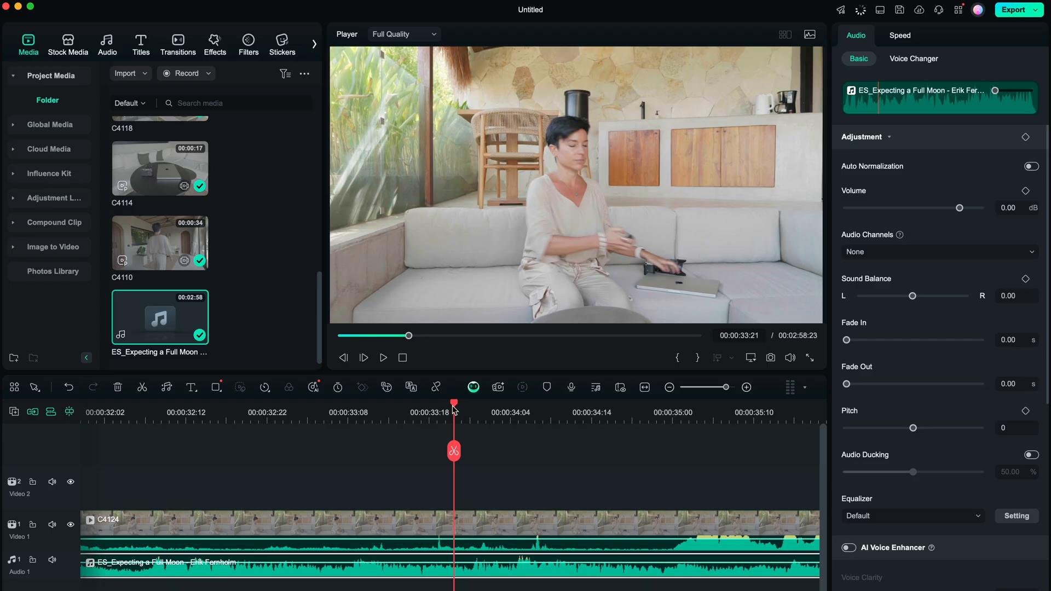
Keyframe the Expecting a Full Moon music volume near the 34-second mark and adjust its level
click(558, 404)
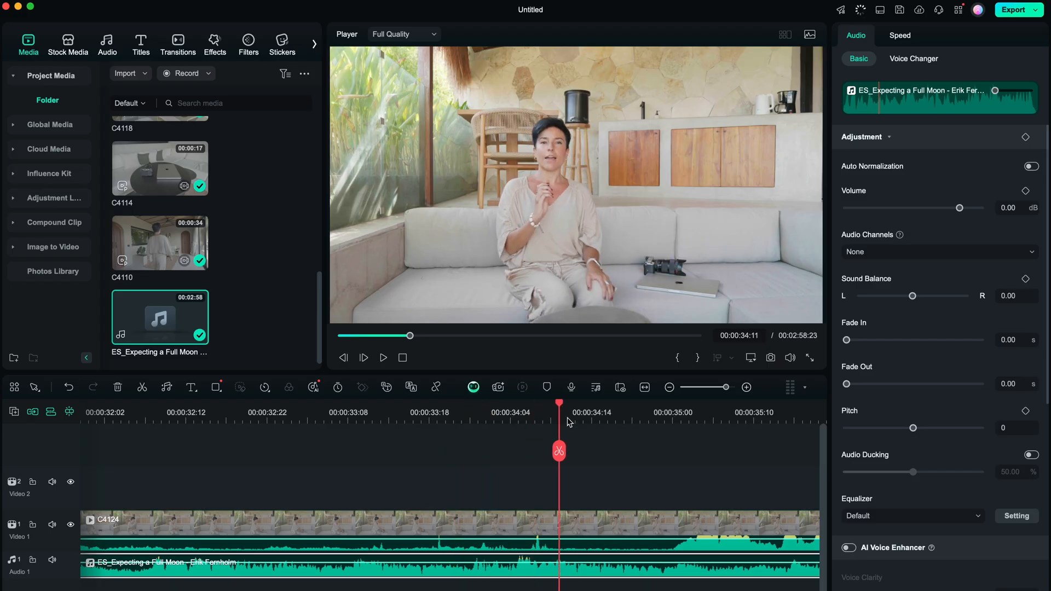
click(501, 405)
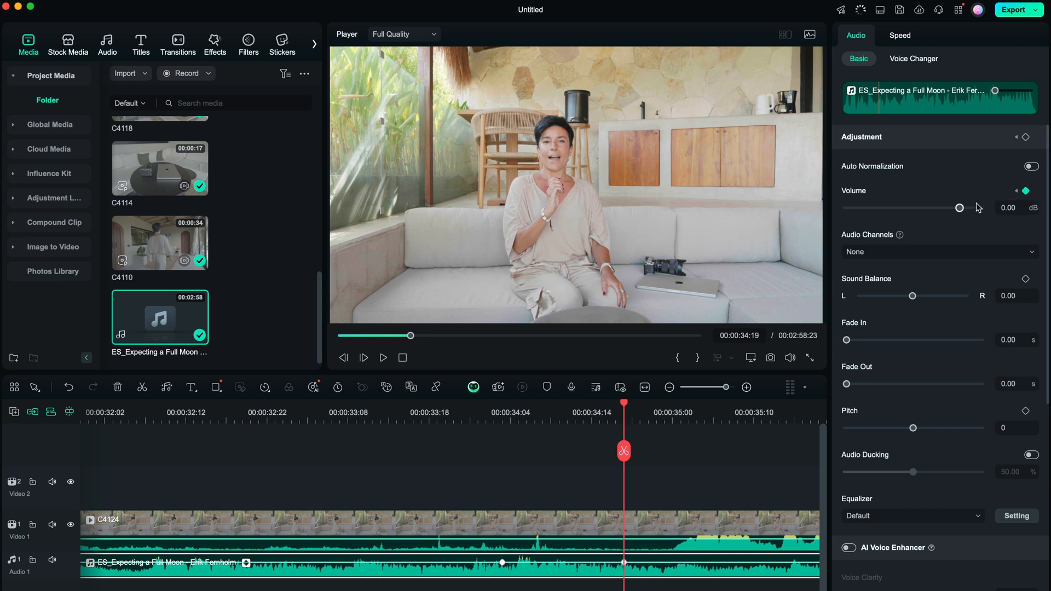
drag(958, 207, 933, 207)
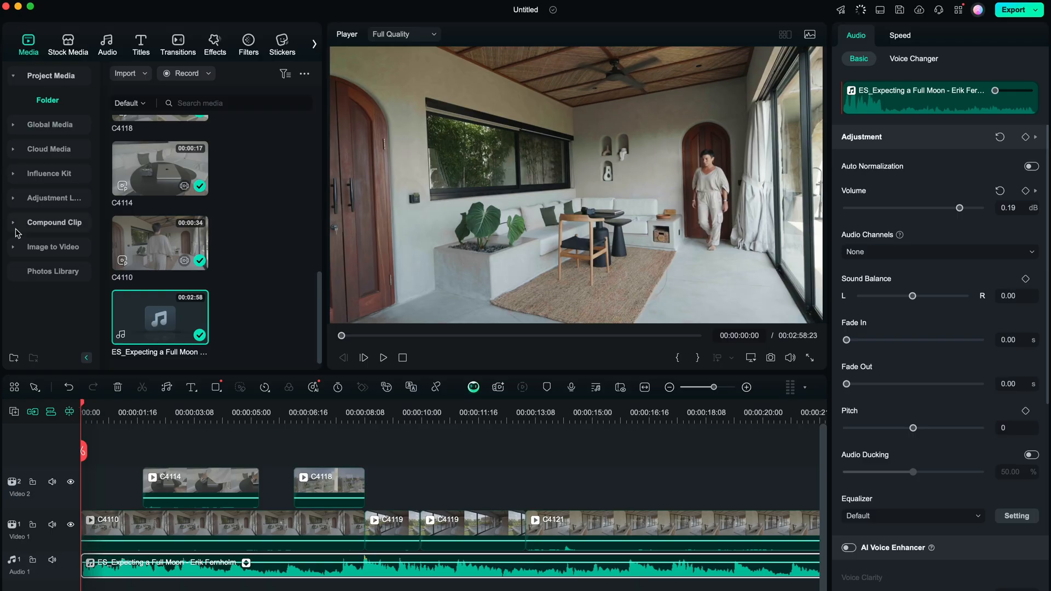
Browse the Cinematic category of the Titles library, scrolling through its presets
click(141, 44)
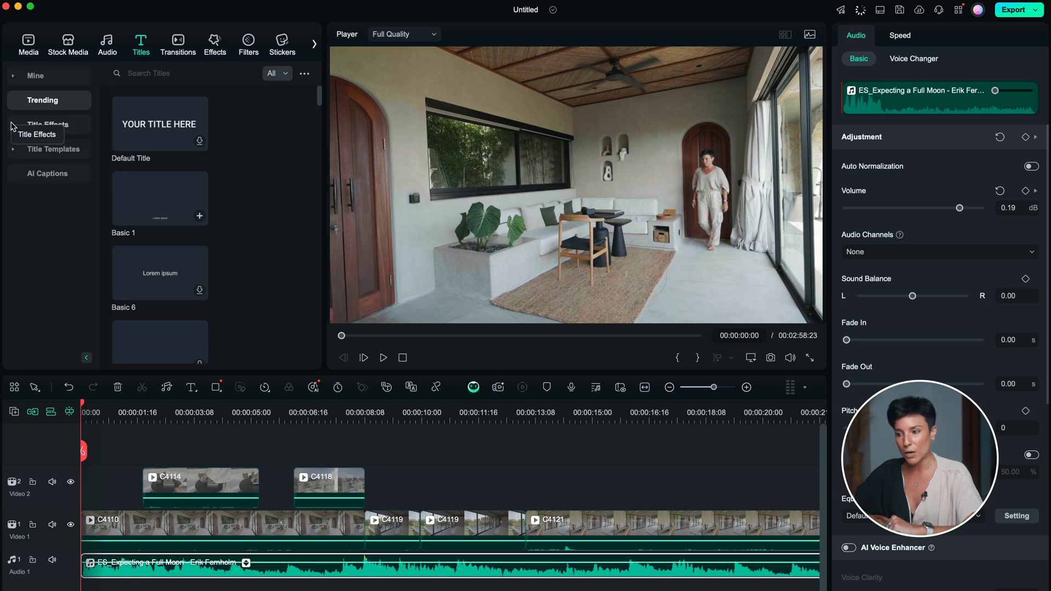
click(37, 134)
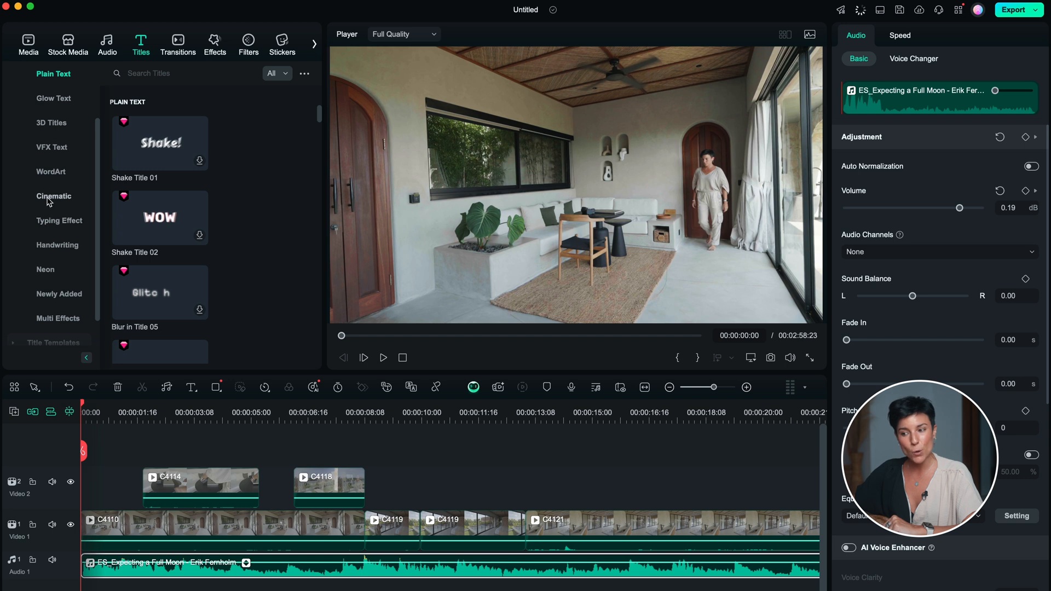
click(54, 196)
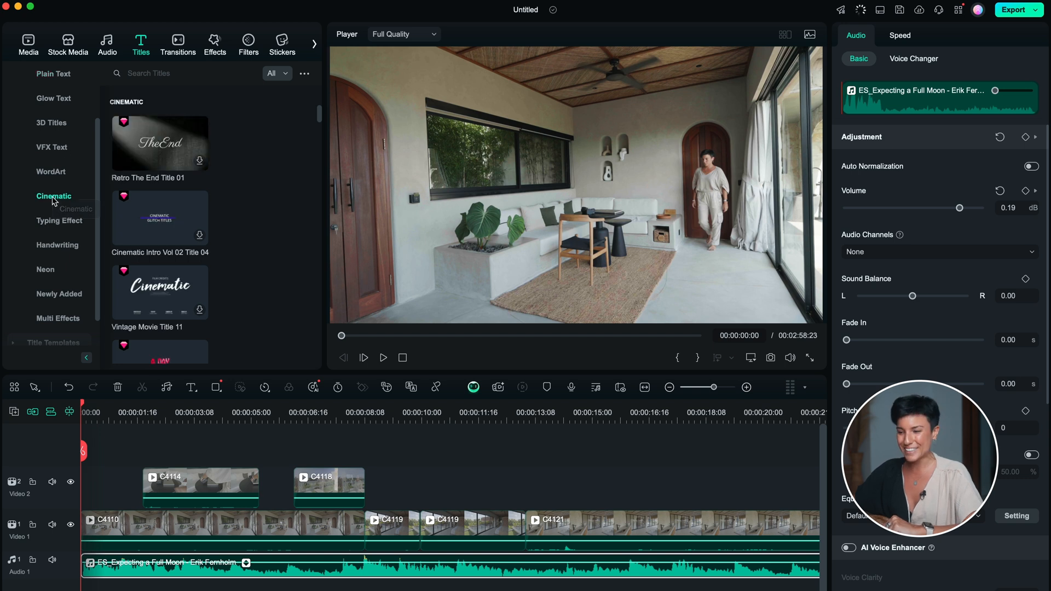
scroll(down, 3)
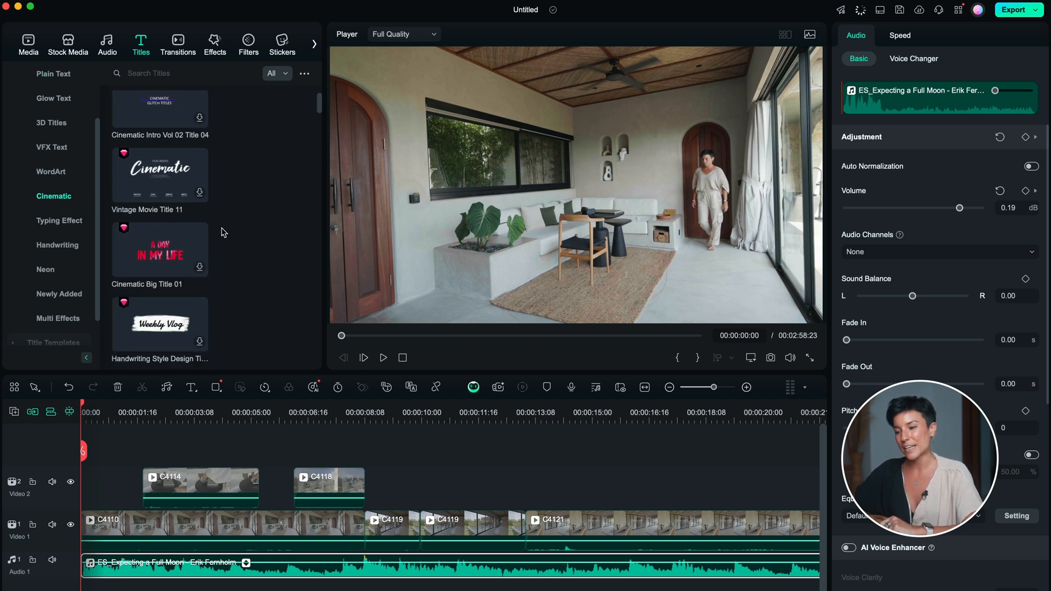
scroll(down, 3)
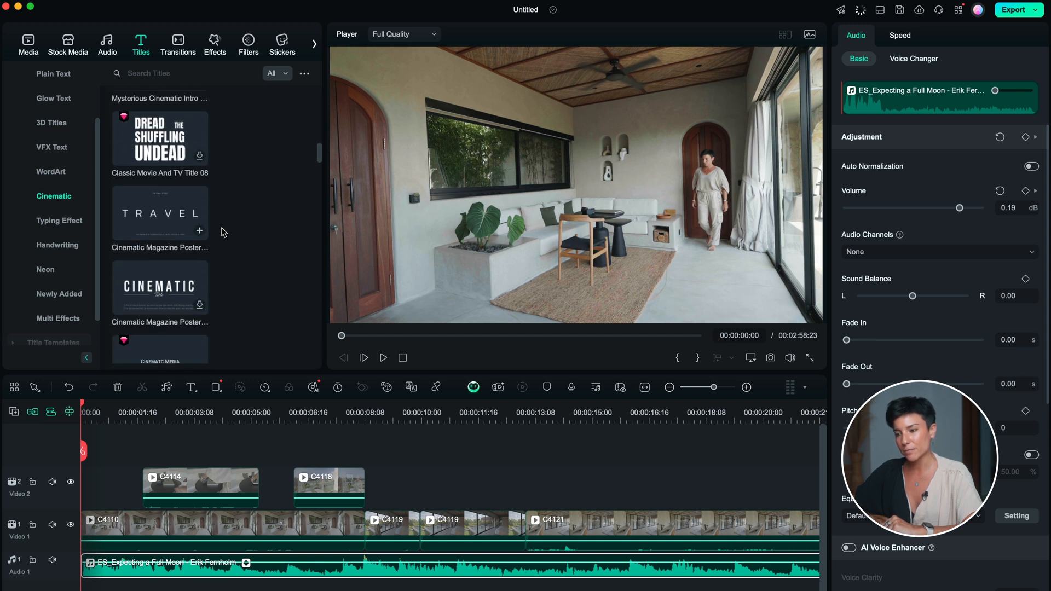
scroll(down, 3)
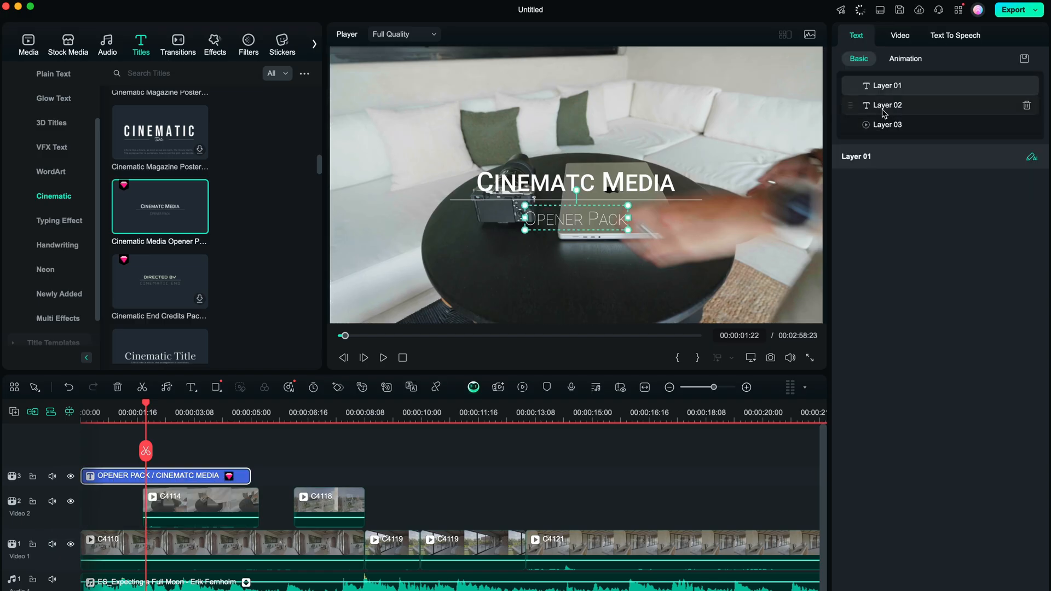
Set the ULUWATU main title layer's font to Rozha One Regular
click(886, 104)
text(ULUWAT)
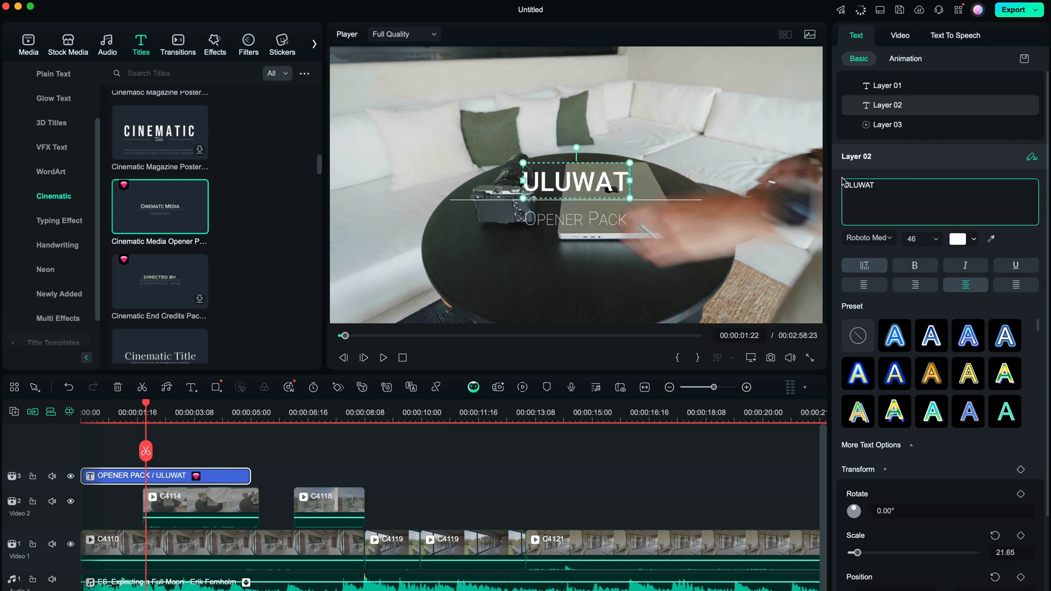
click(865, 237)
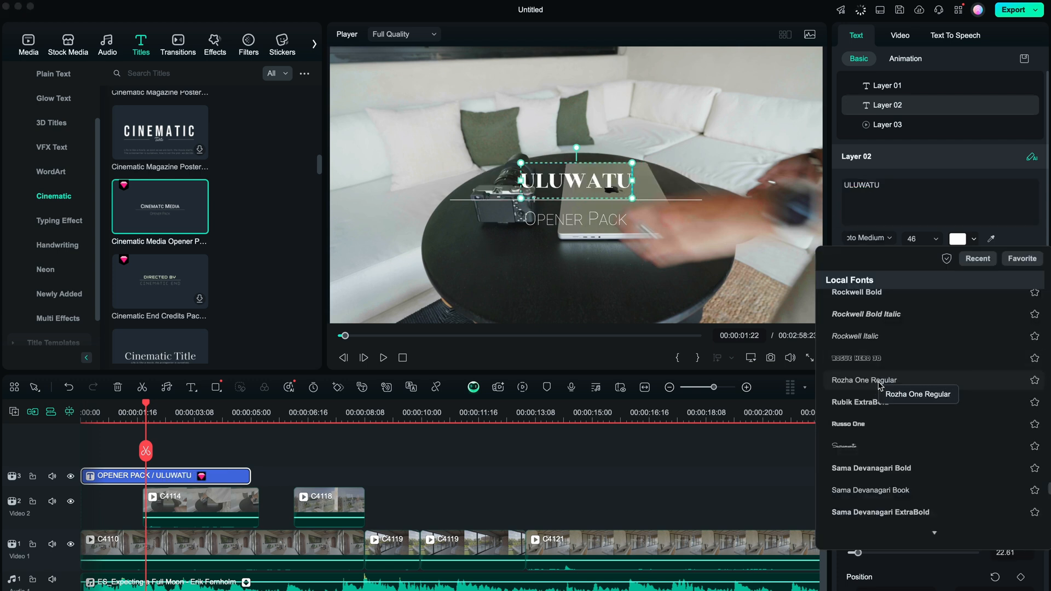
click(865, 380)
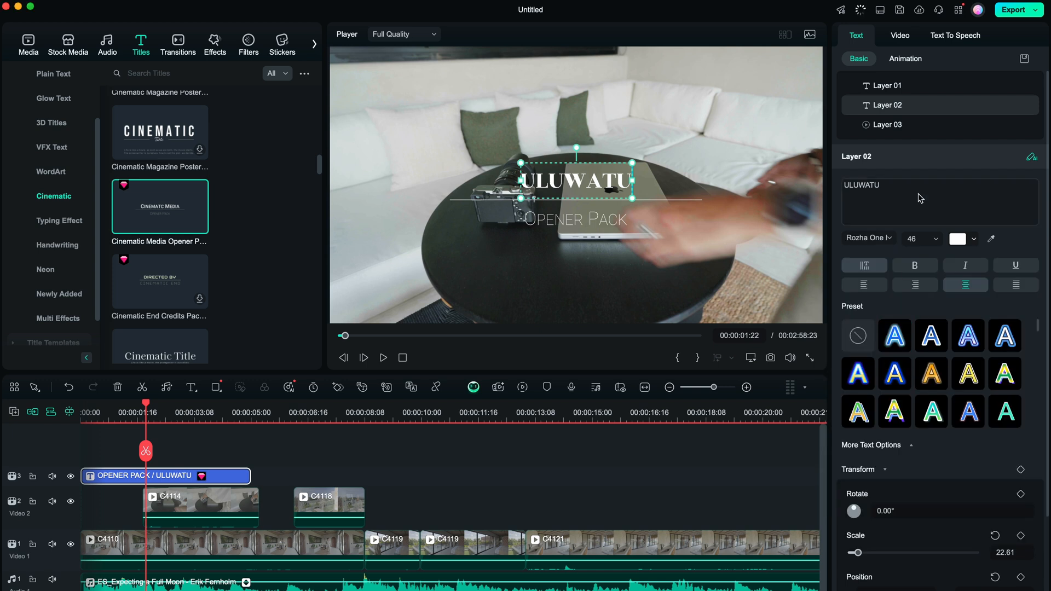
Change the subtitle to 'BALI, INDONESIA' and set its Position Y to -242.24
click(888, 85)
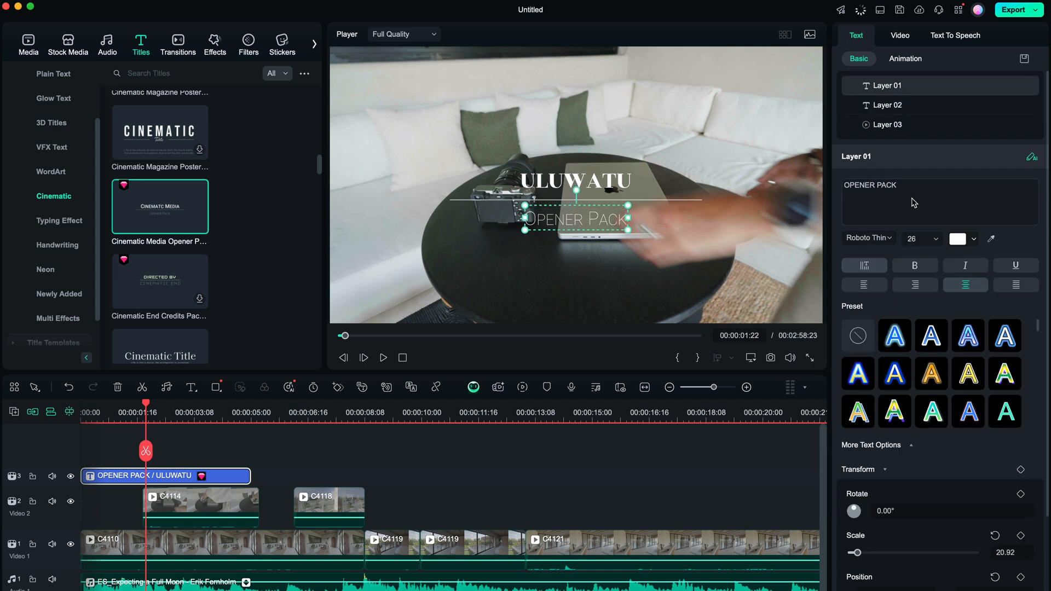
text(BALI)
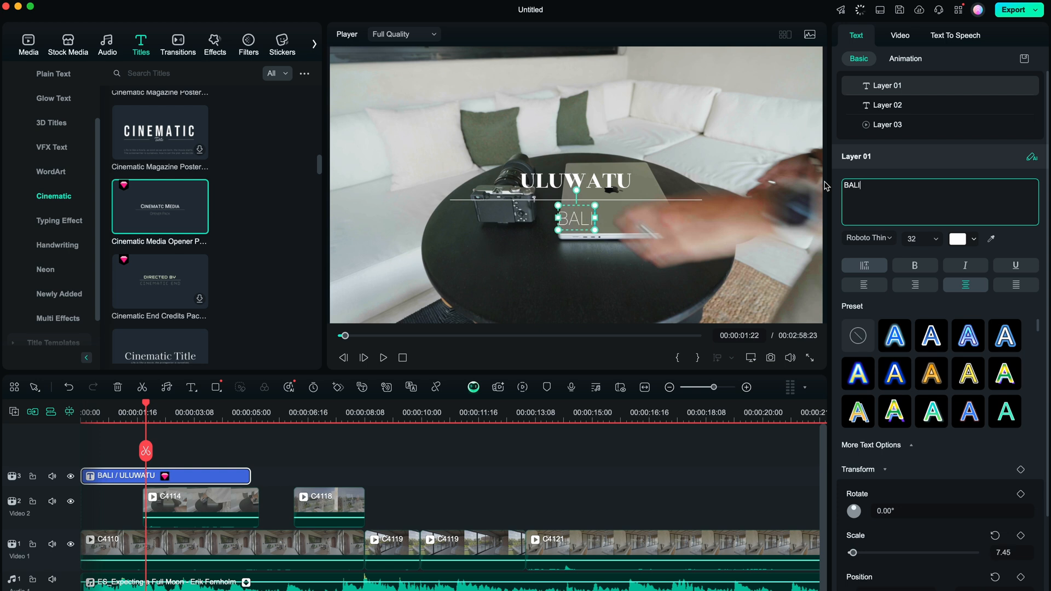
text(, INDONESIA)
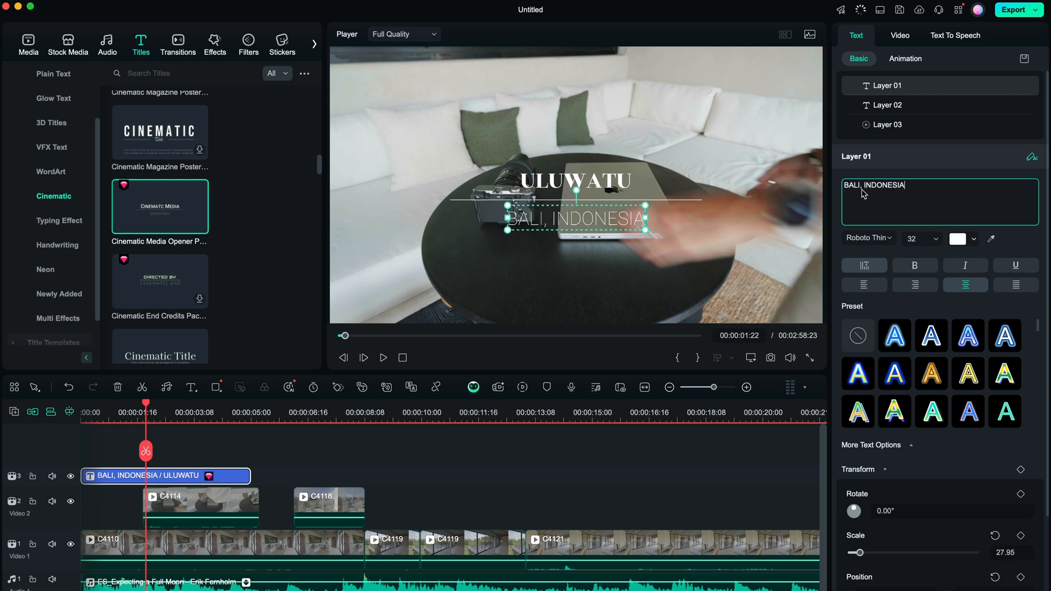
click(917, 238)
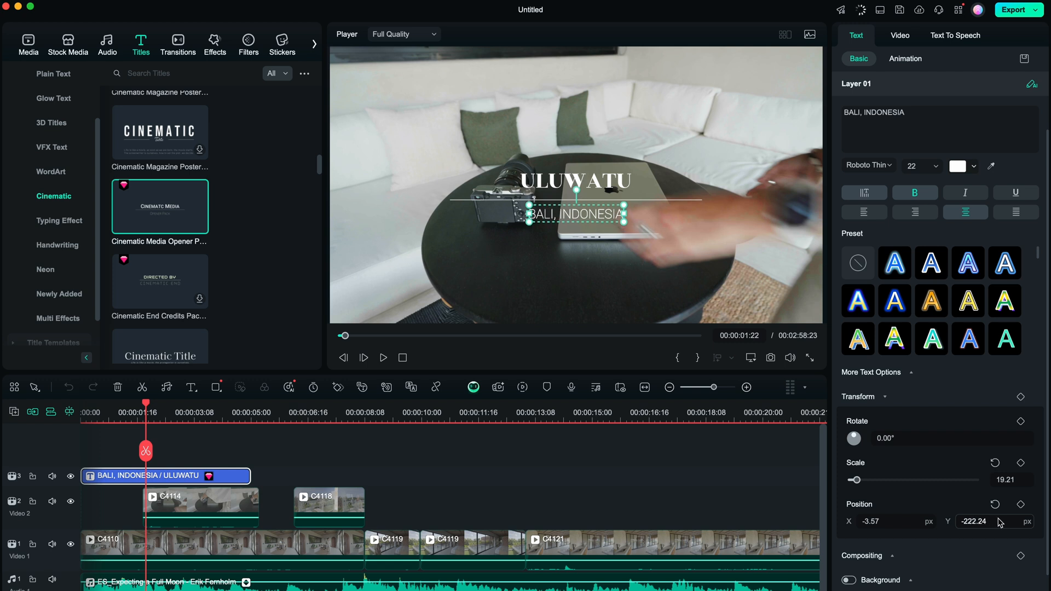
text(-242.24)
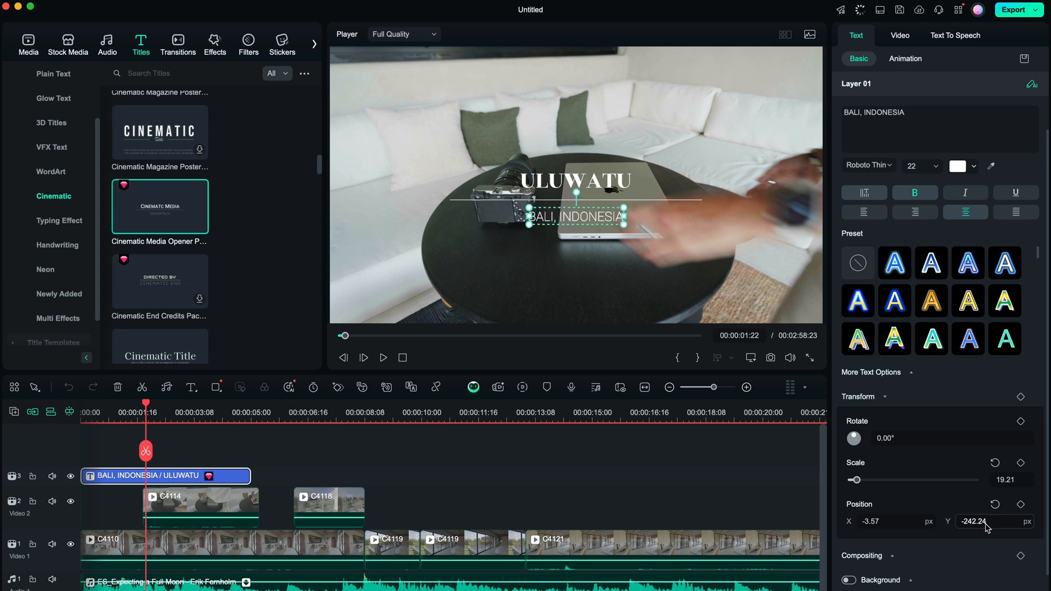
click(919, 165)
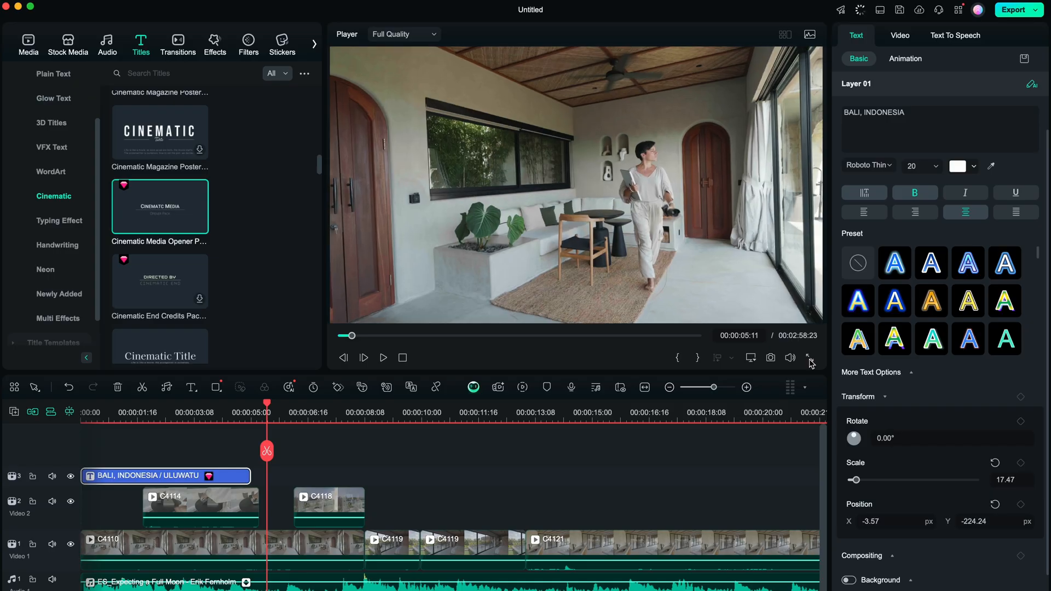
Trim the ULUWATU title clip on track 3 to 00:00:02:21
drag(251, 476, 349, 475)
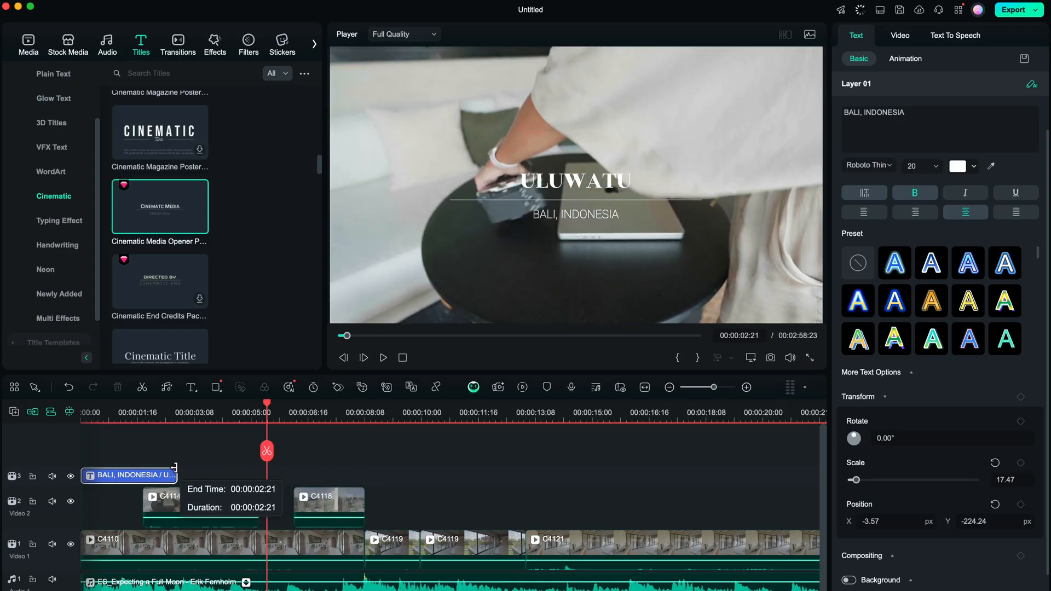
click(248, 43)
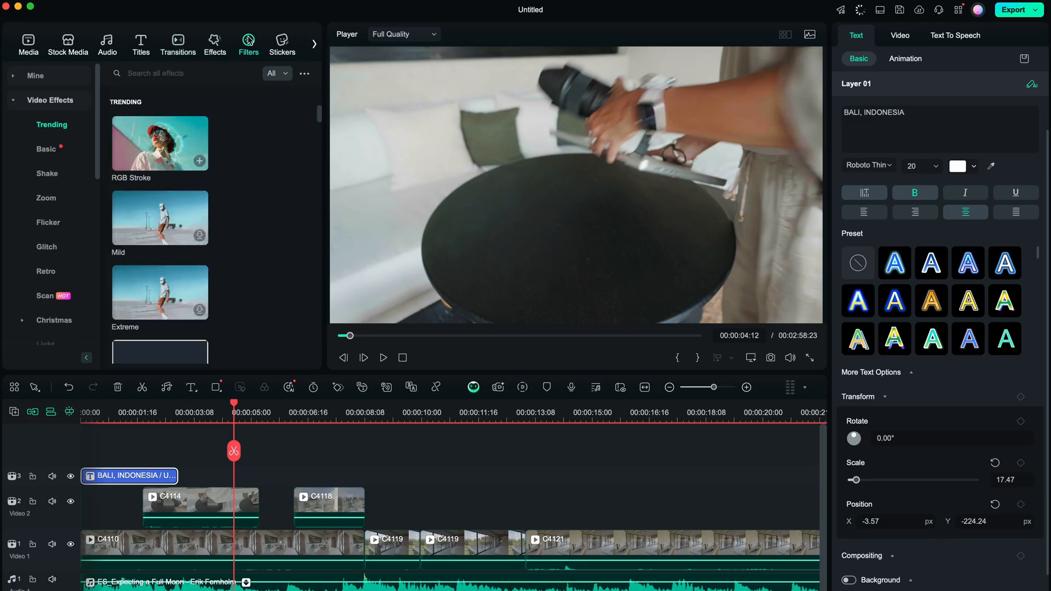
Switch to the Stickers library showing trending subscribe and like stickers
click(281, 44)
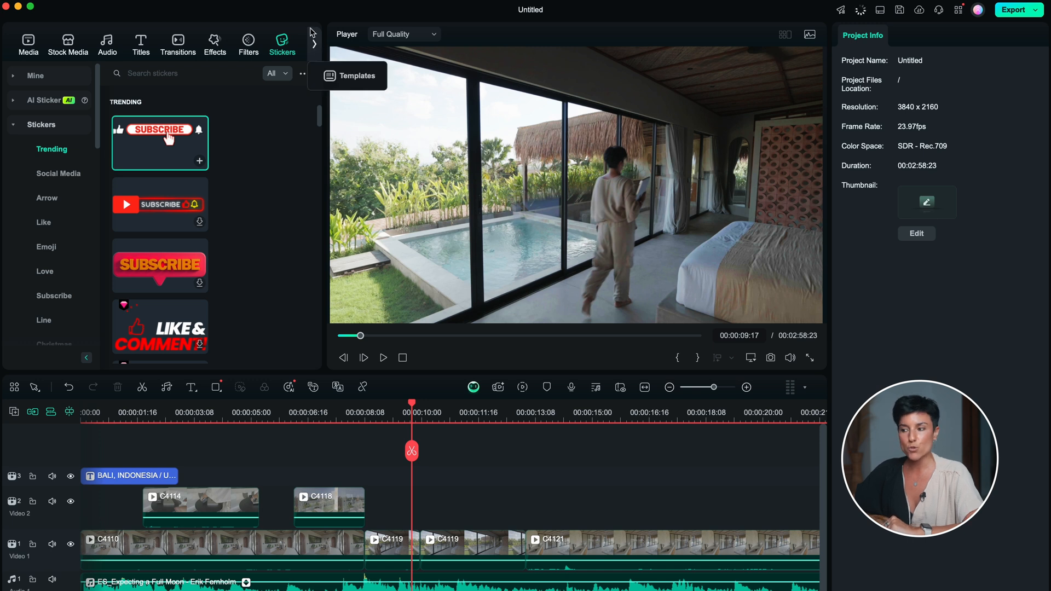
Add the Minimal Cinematic Opener 02 YouTube intro template after C4124 and reveal its slots
click(355, 75)
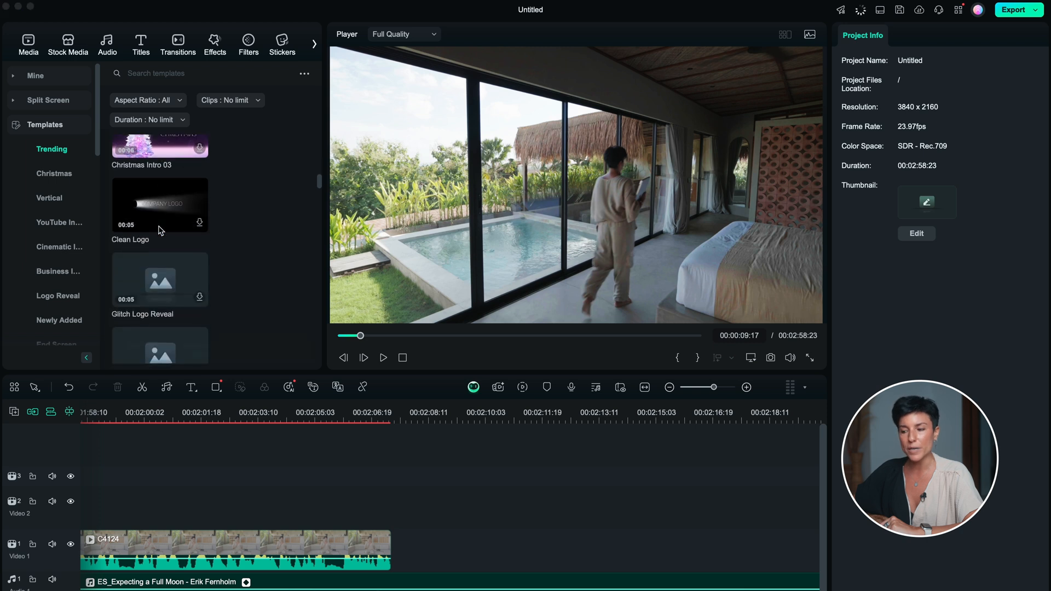
click(59, 247)
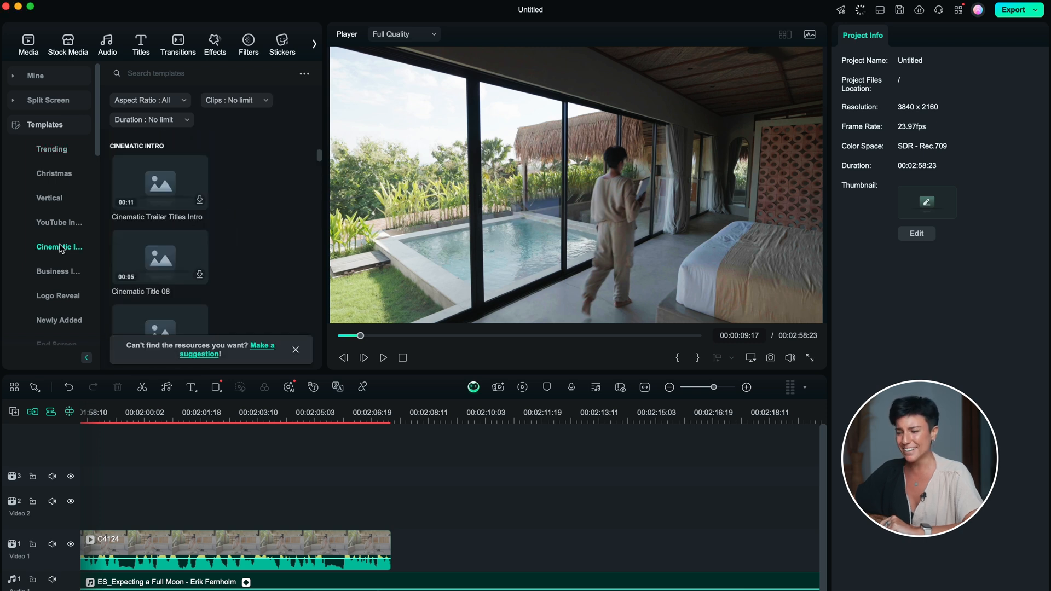
click(59, 222)
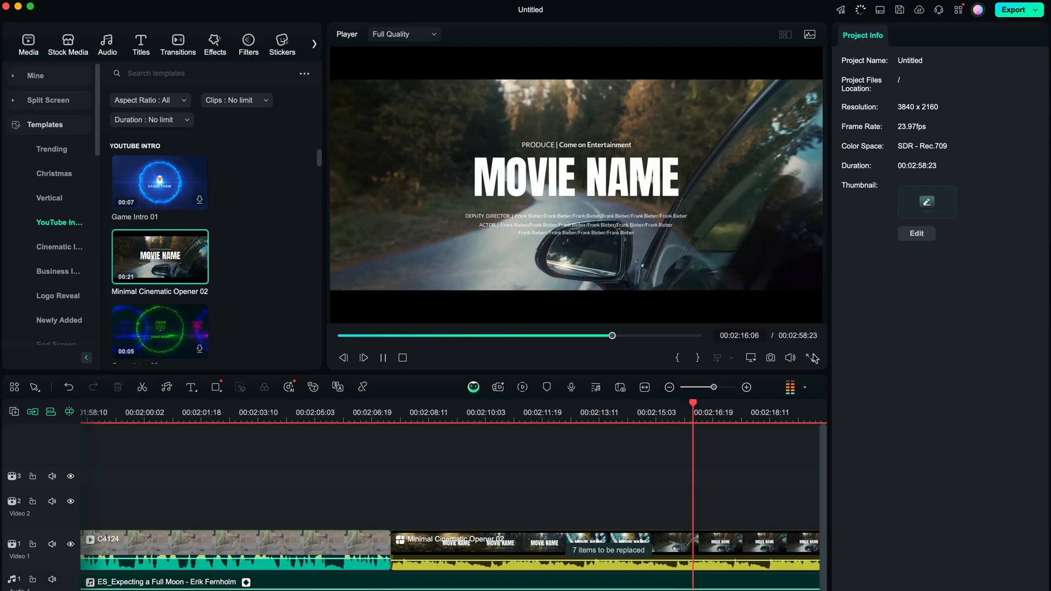
click(536, 549)
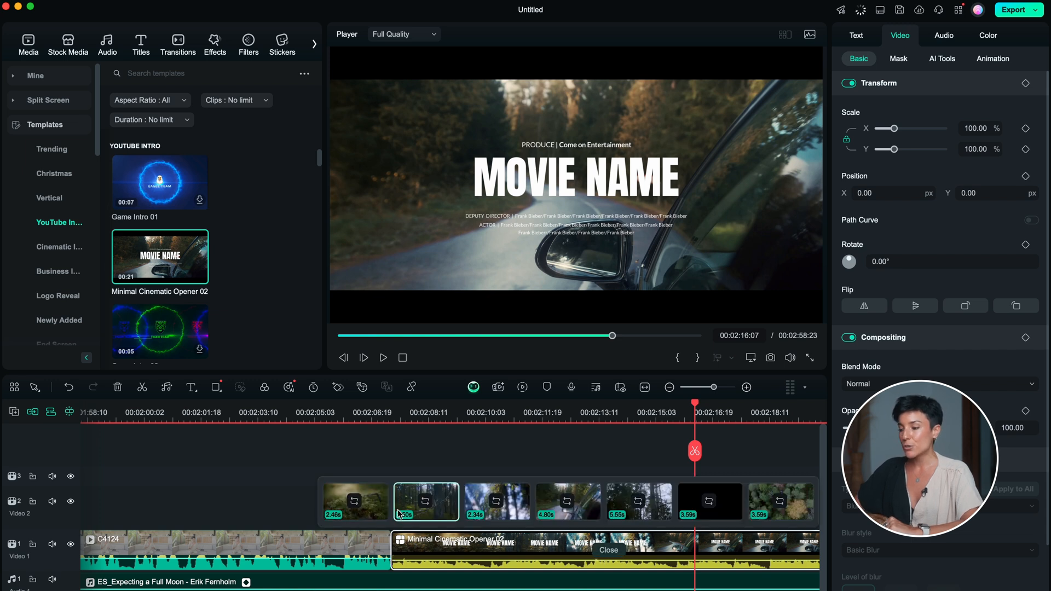
Fill the template's first slot with C4110.MP4 and confirm its trim in the Edit window
click(355, 502)
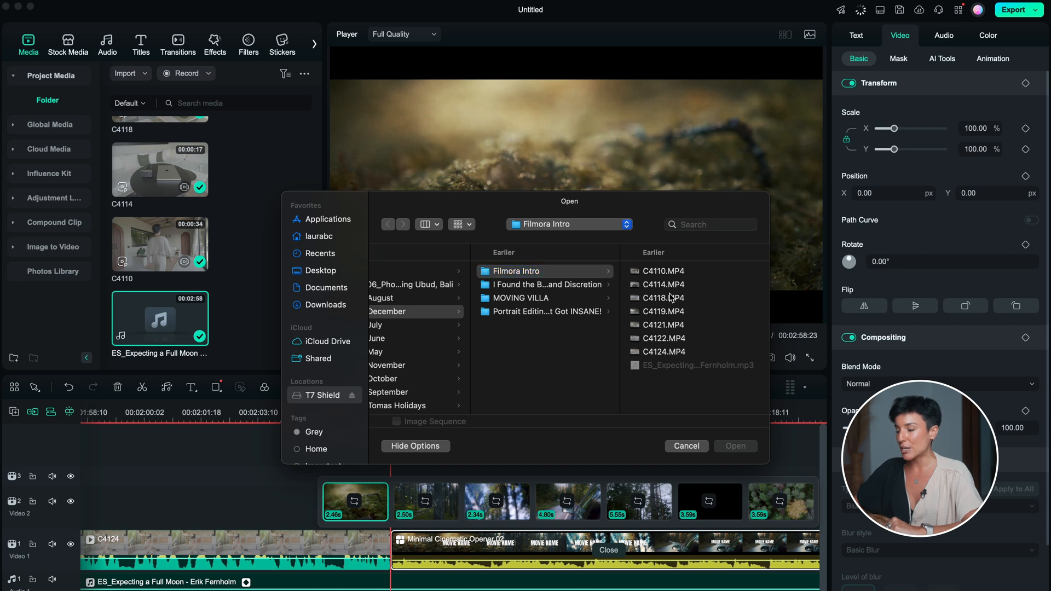
click(516, 338)
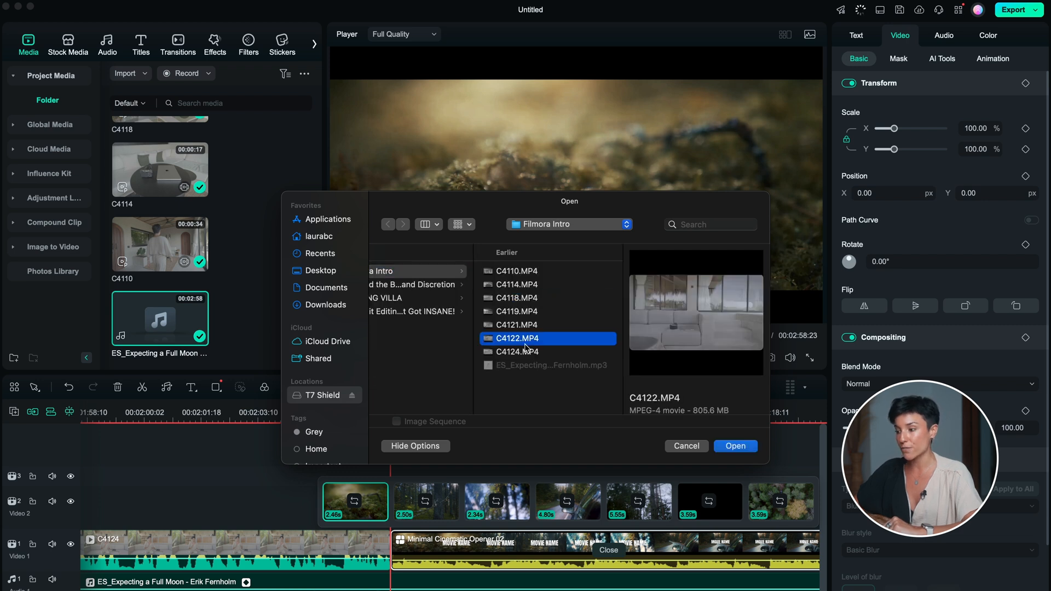
click(516, 271)
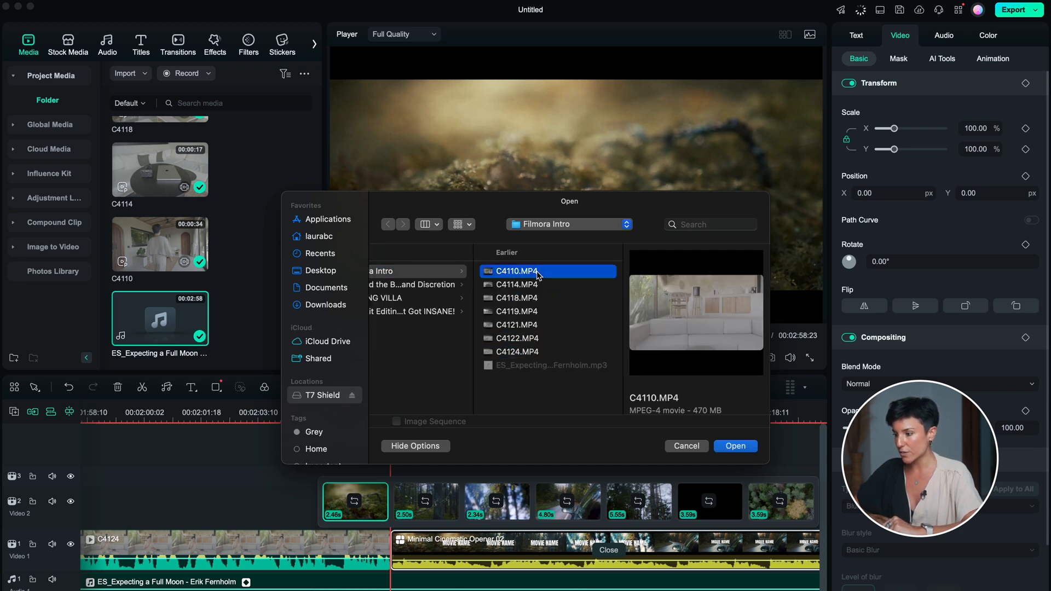
click(734, 445)
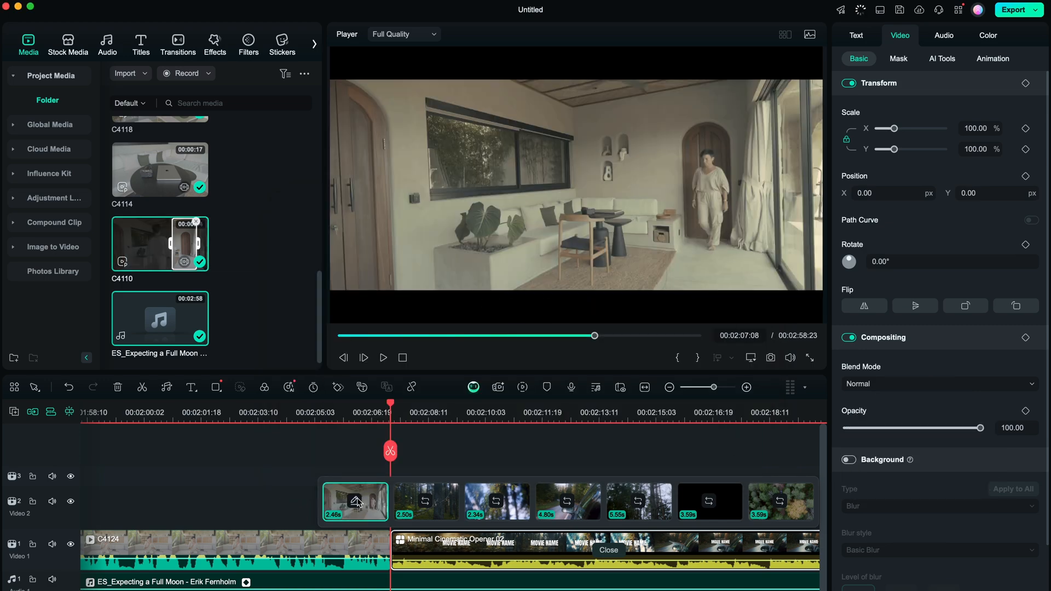
double_click(354, 502)
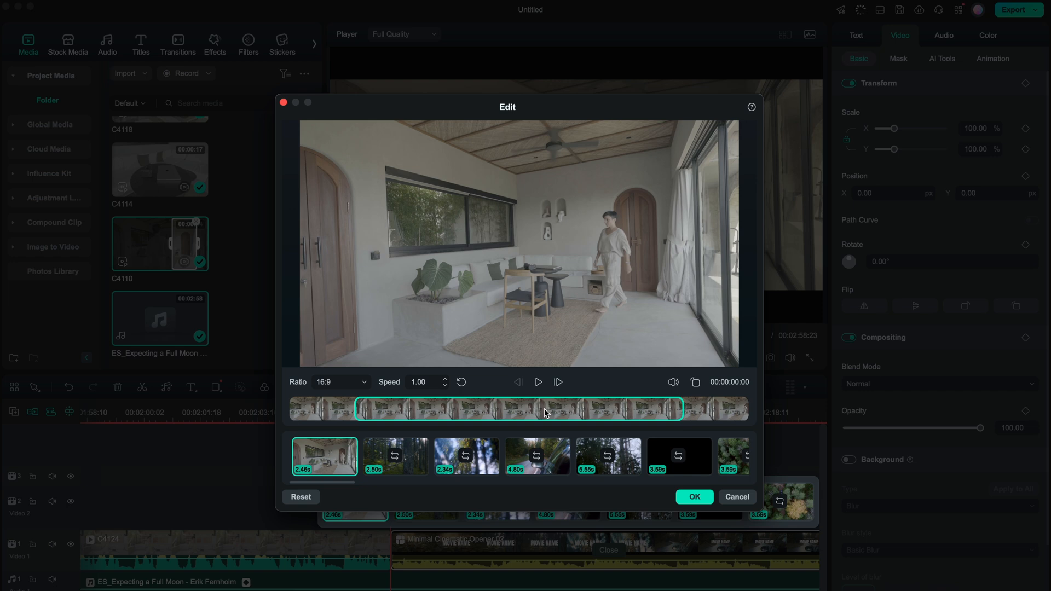
click(693, 496)
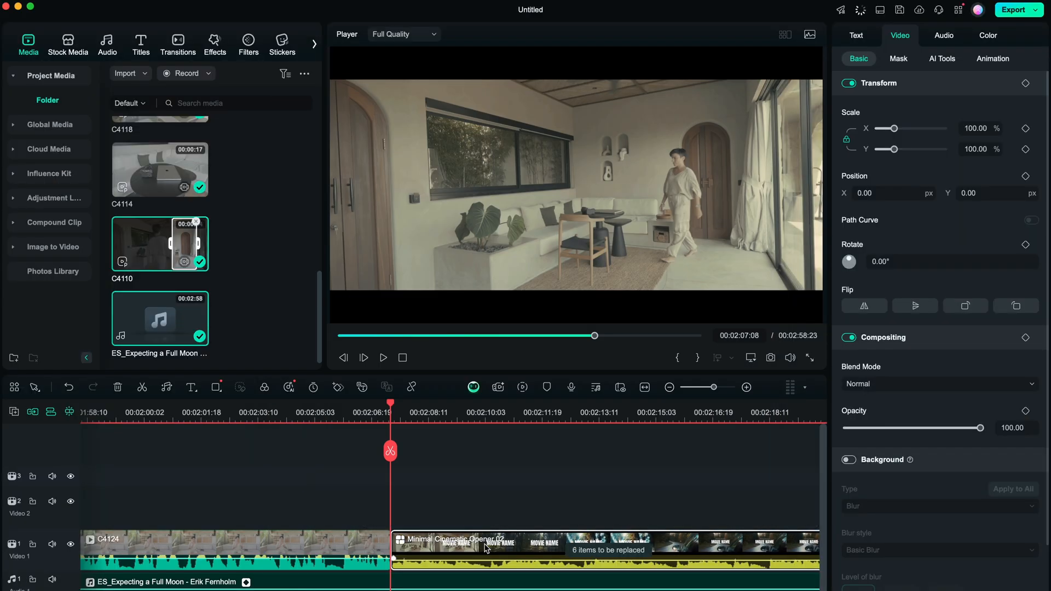